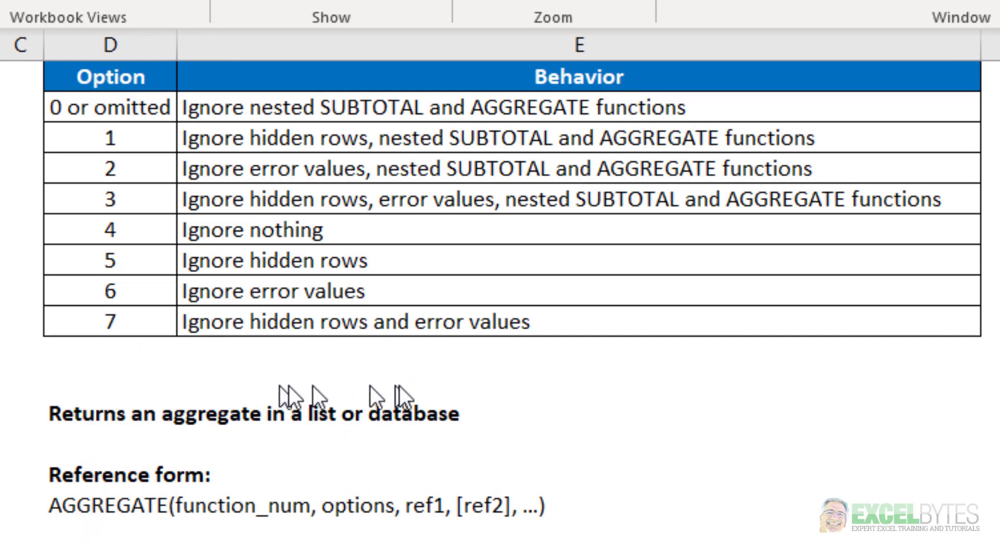
mouse_move(675, 526)
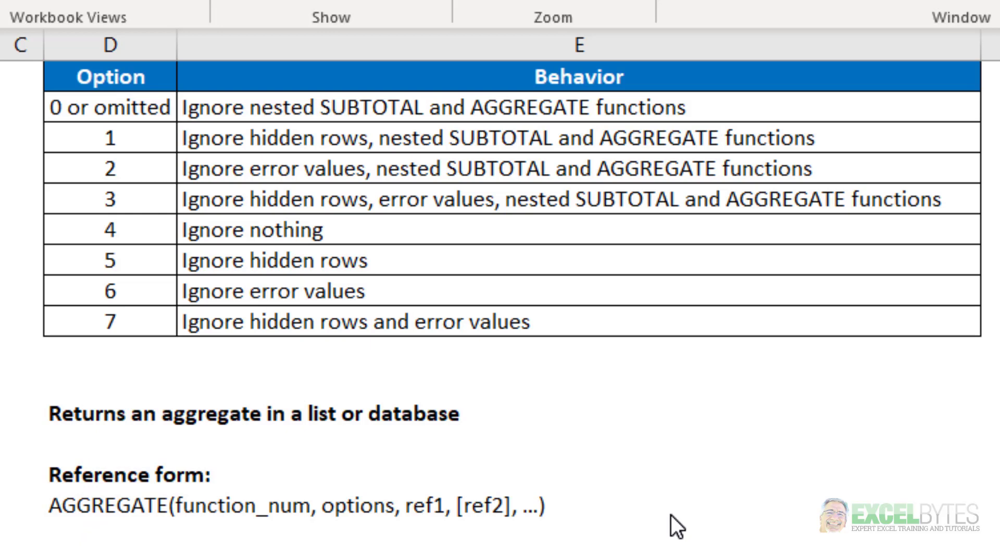
mouse_move(687, 532)
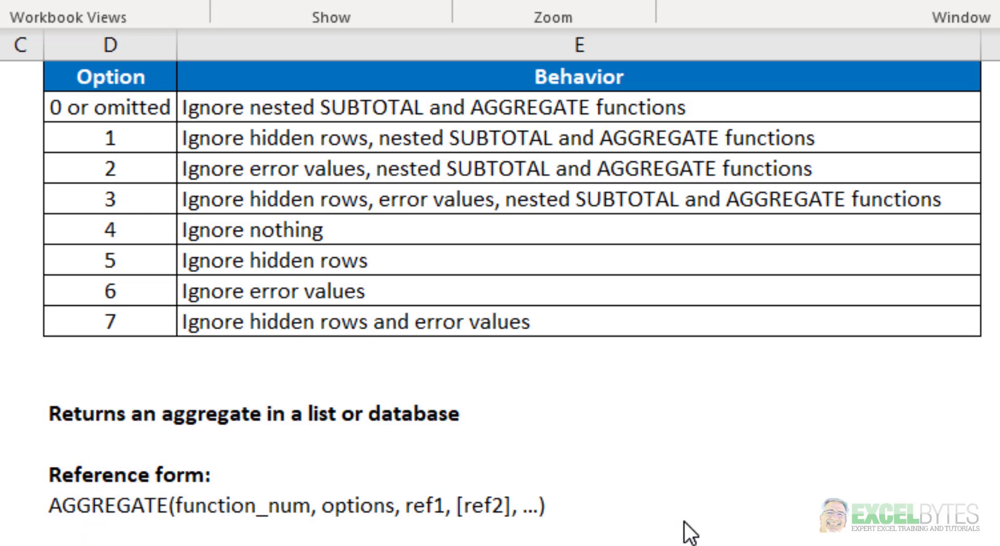
mouse_move(522, 395)
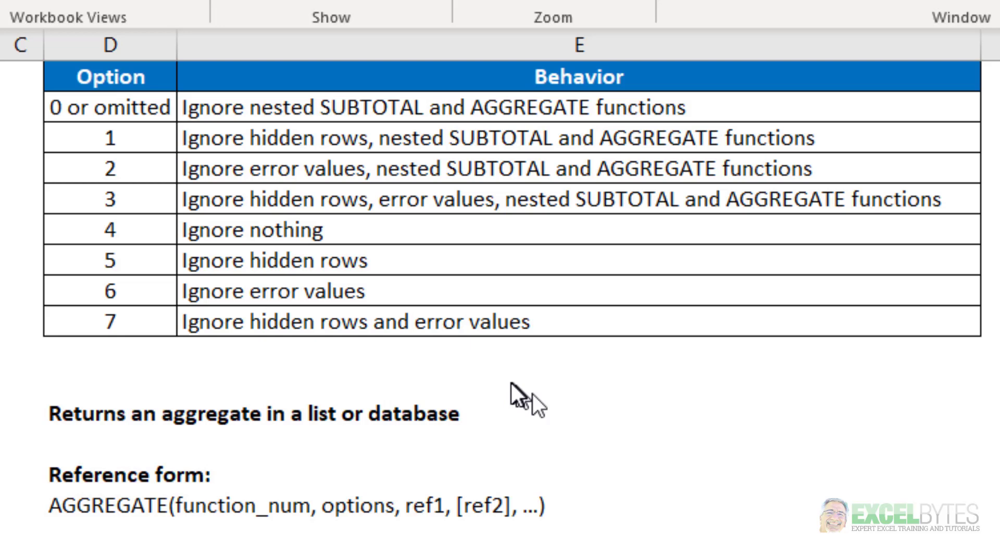
mouse_move(531, 426)
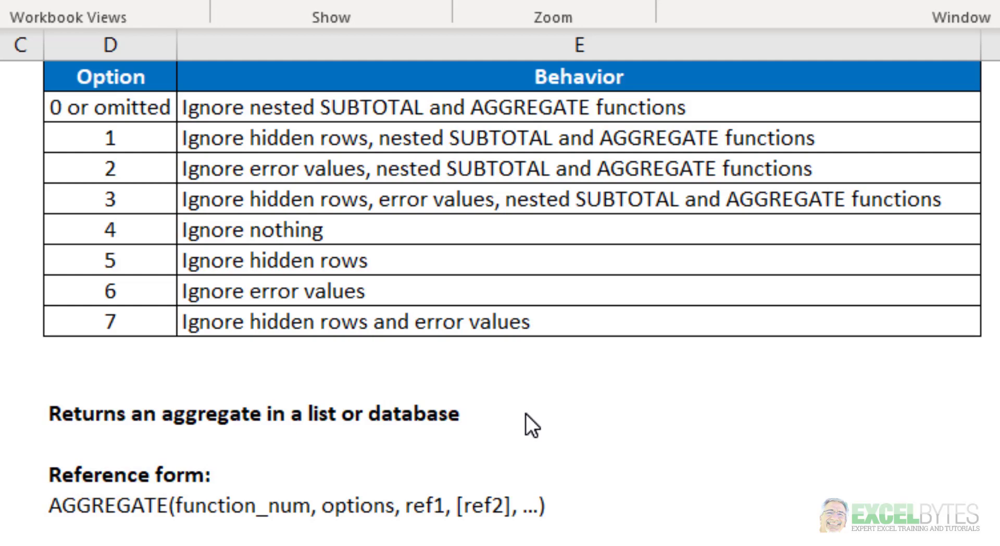
In B16, begin INDEX over the JAN–JUN headers $C$1:$H$1 and start AGGREGATE
scroll("down", 3)
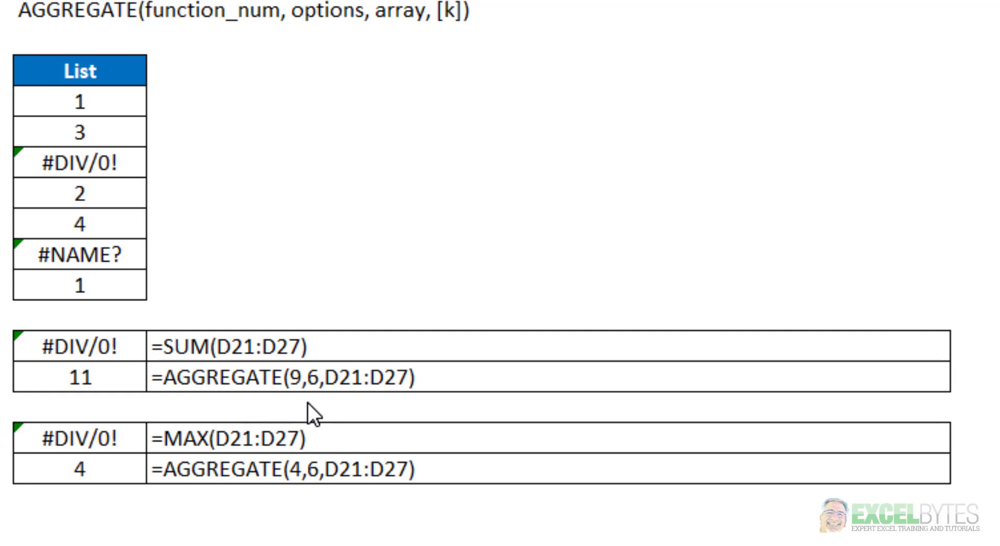
mouse_move(325, 404)
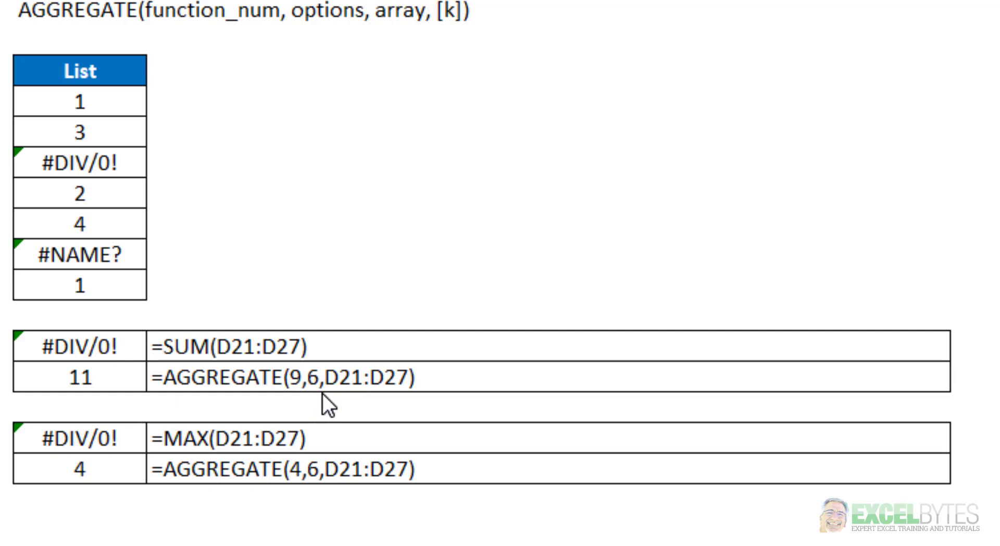
mouse_move(355, 404)
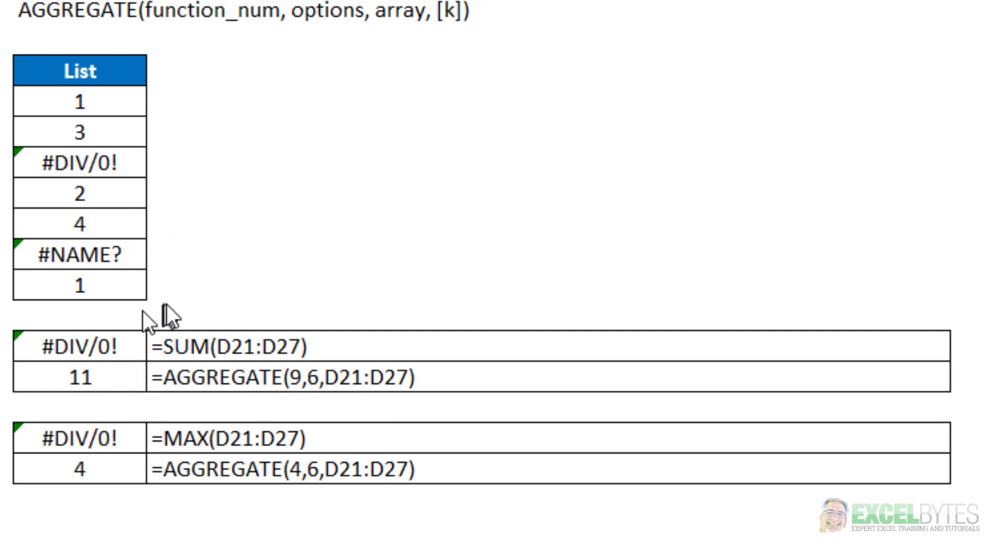
mouse_move(182, 318)
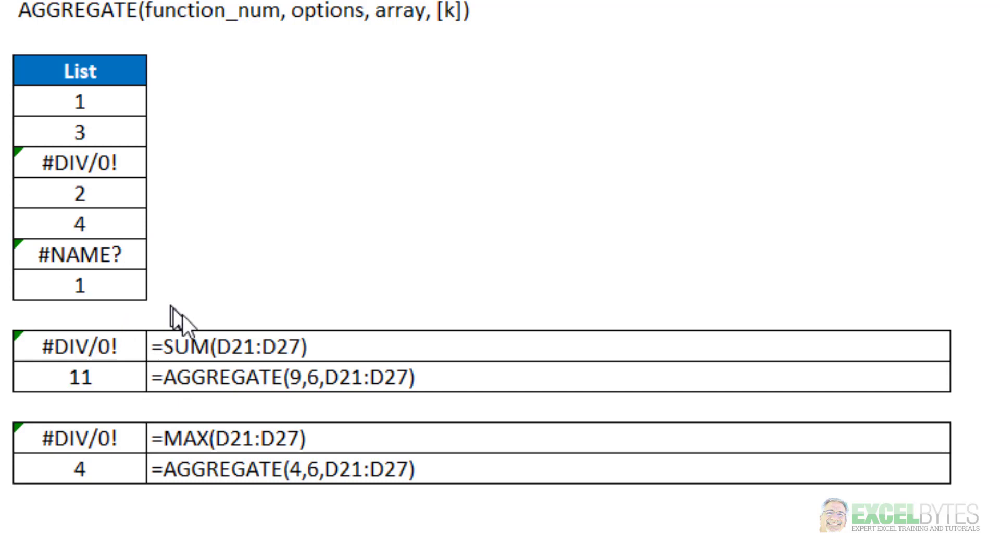
mouse_move(537, 476)
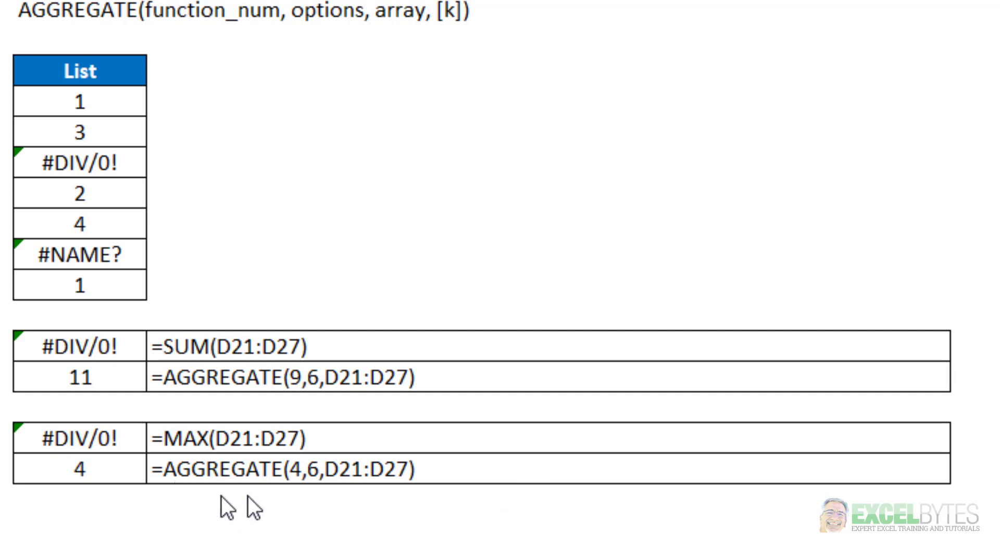
mouse_move(306, 505)
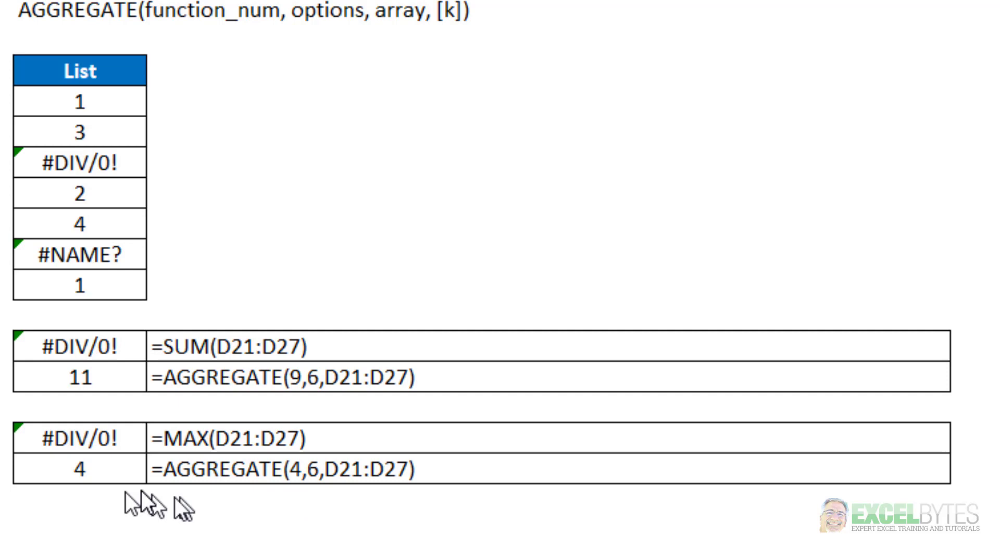
mouse_move(448, 236)
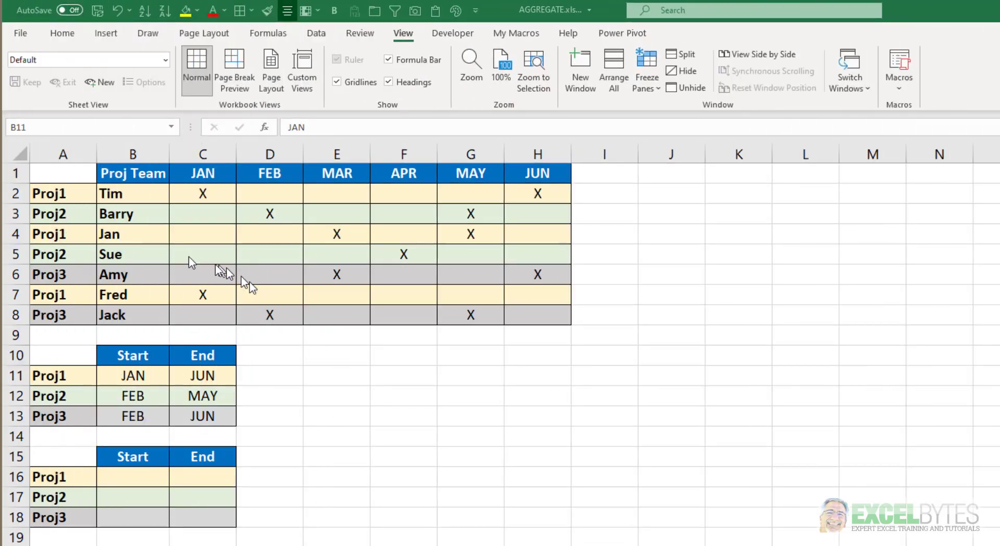
mouse_move(80, 341)
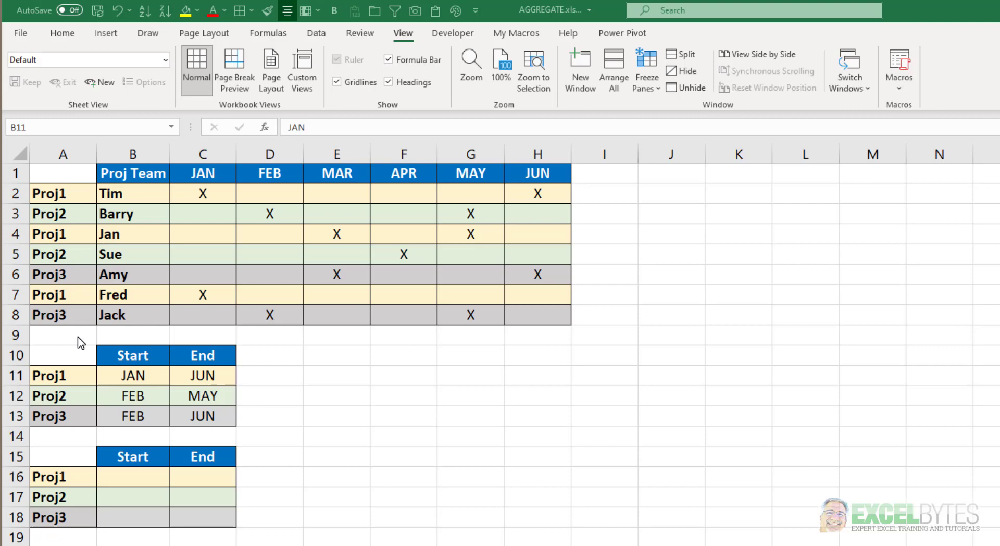
mouse_move(156, 299)
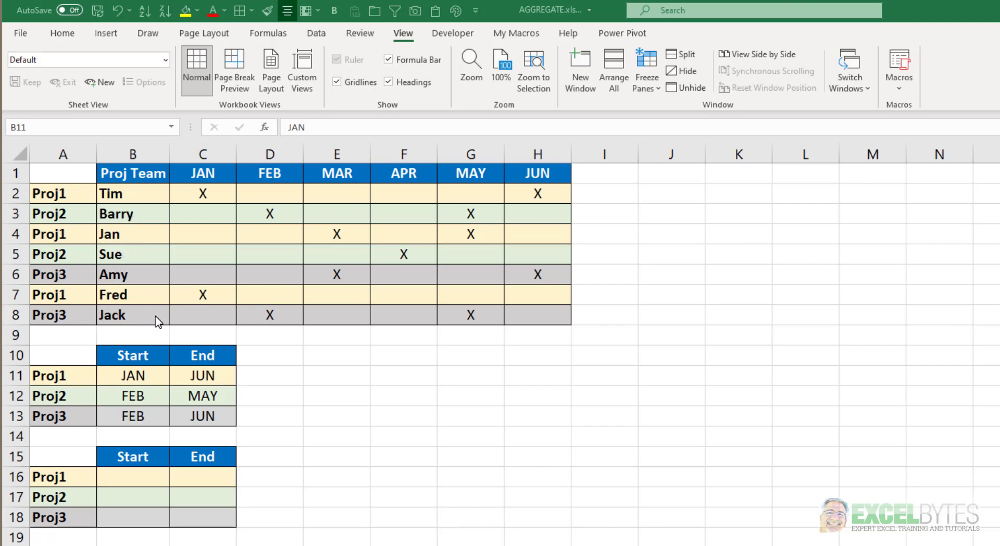
mouse_move(224, 251)
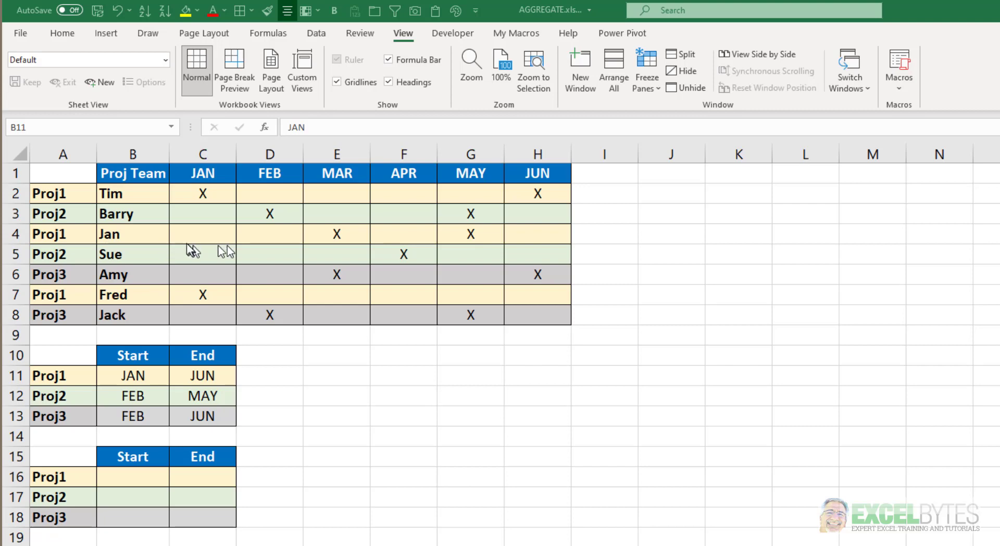
mouse_move(145, 262)
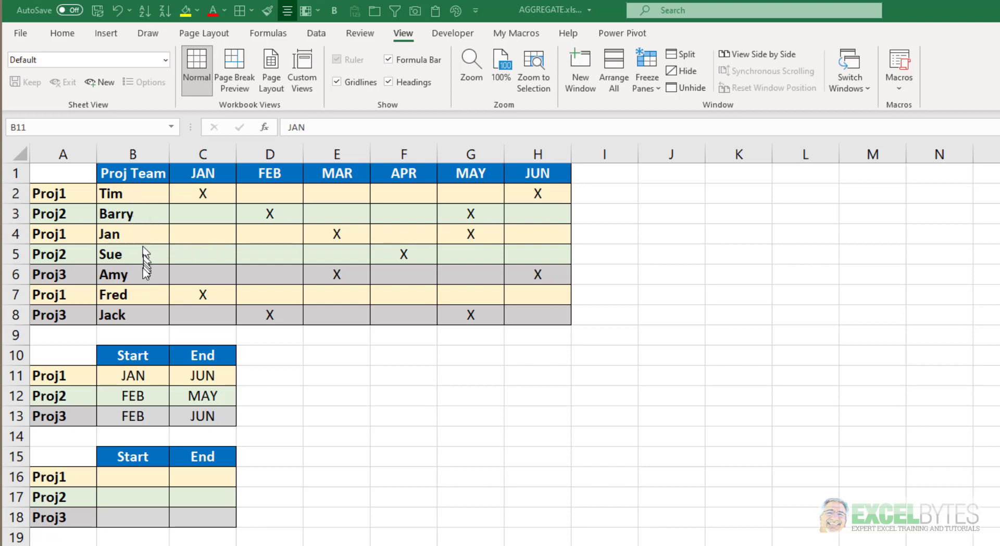
mouse_move(146, 301)
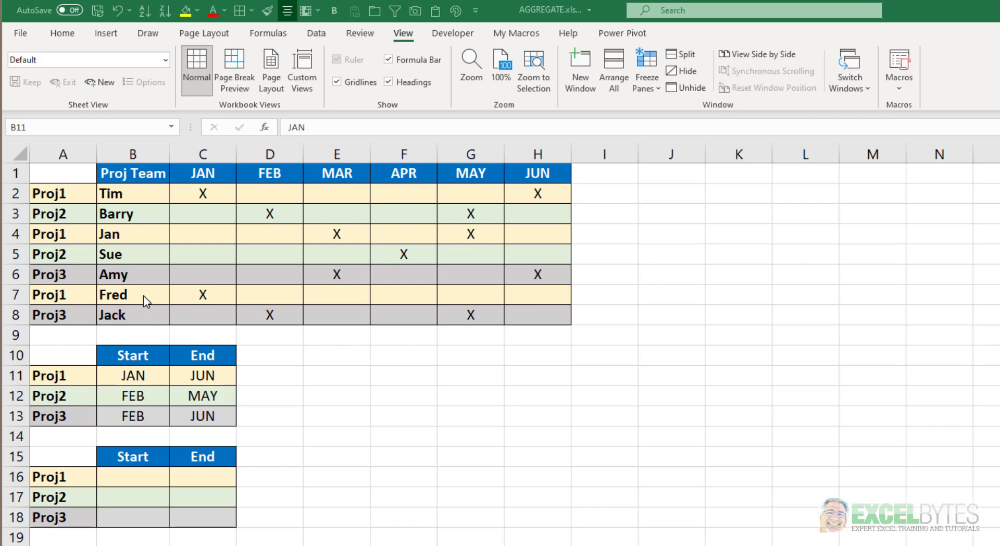
mouse_move(176, 317)
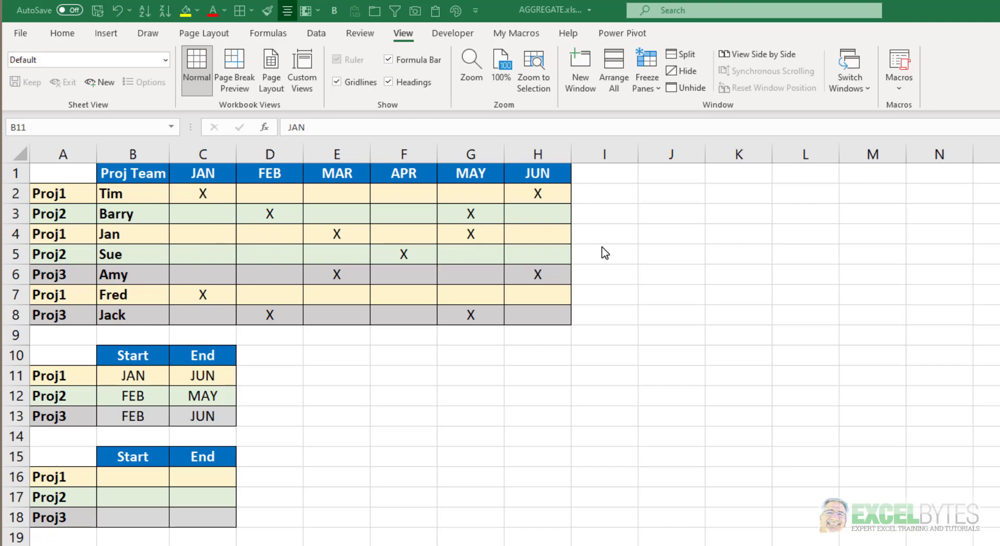
mouse_move(530, 326)
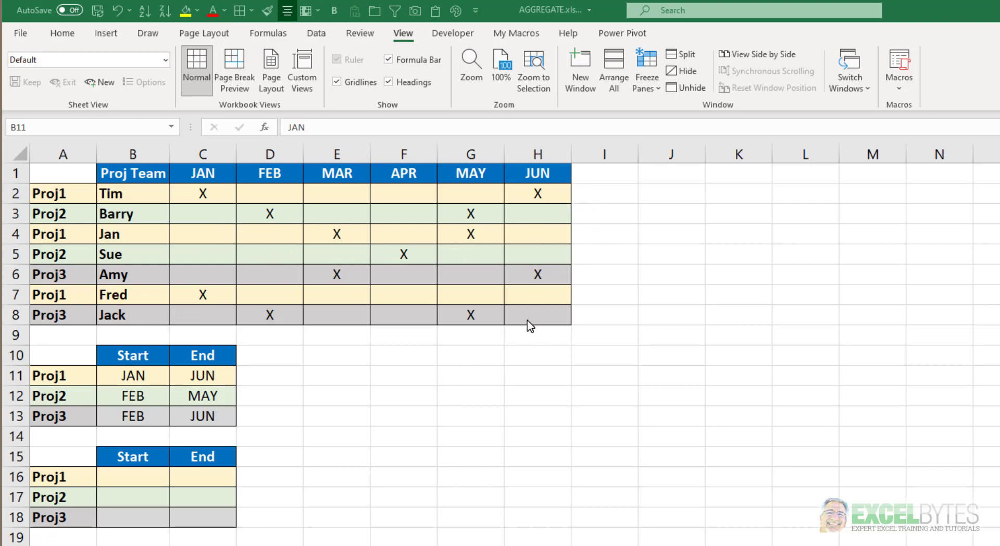
mouse_move(409, 309)
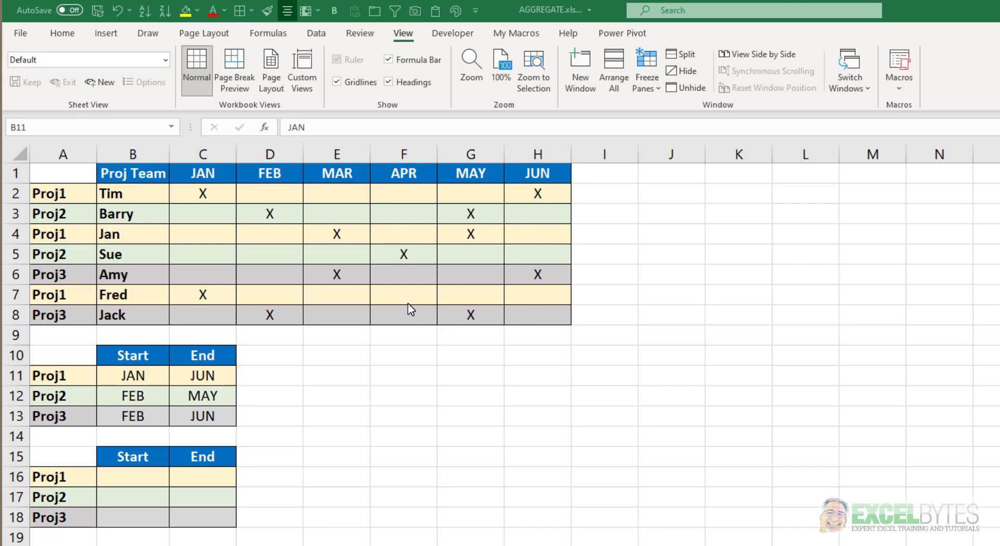
mouse_move(278, 215)
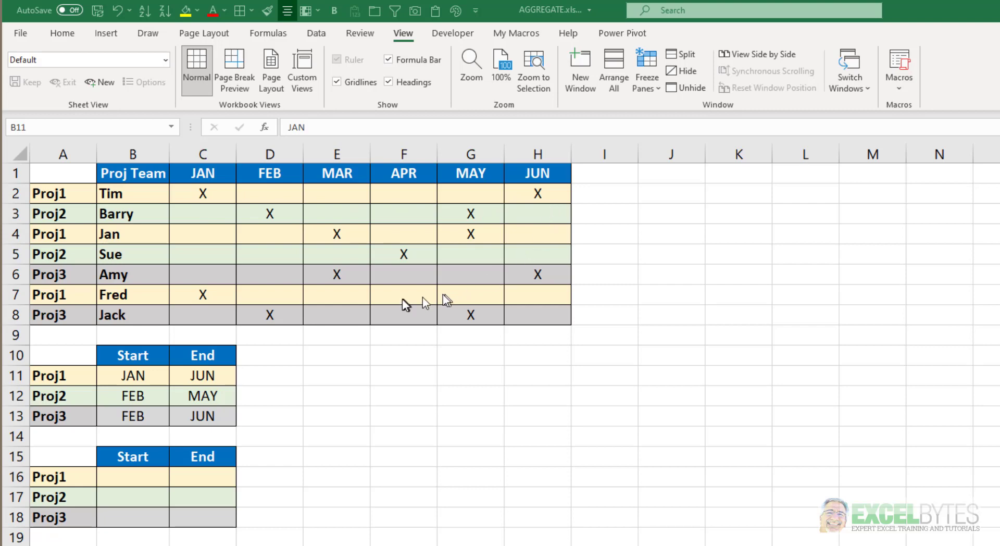
mouse_move(344, 248)
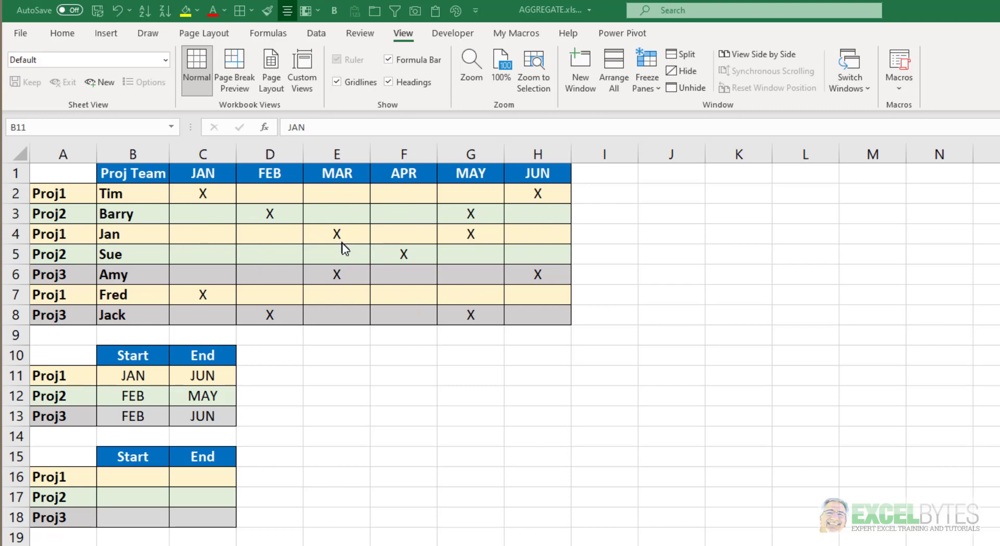
mouse_move(489, 245)
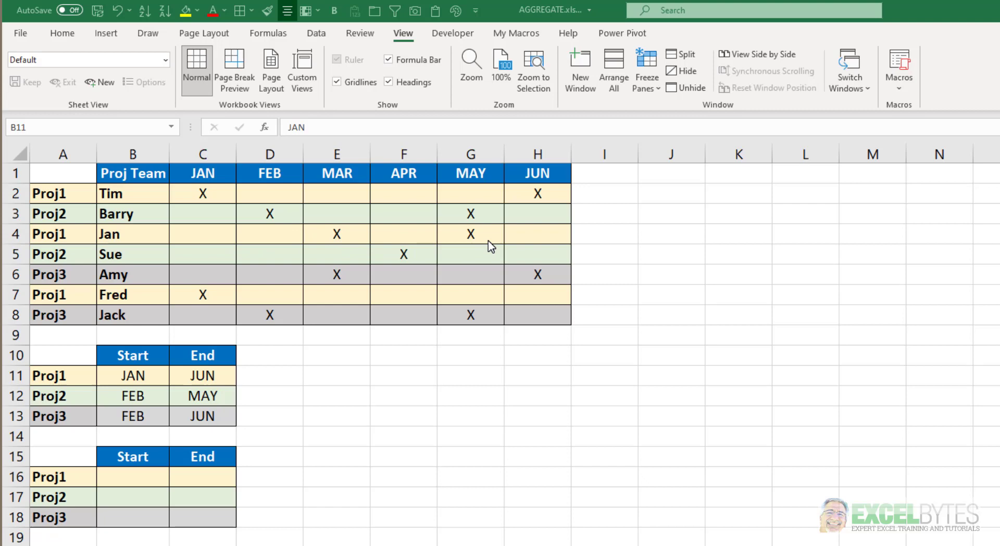
mouse_move(114, 390)
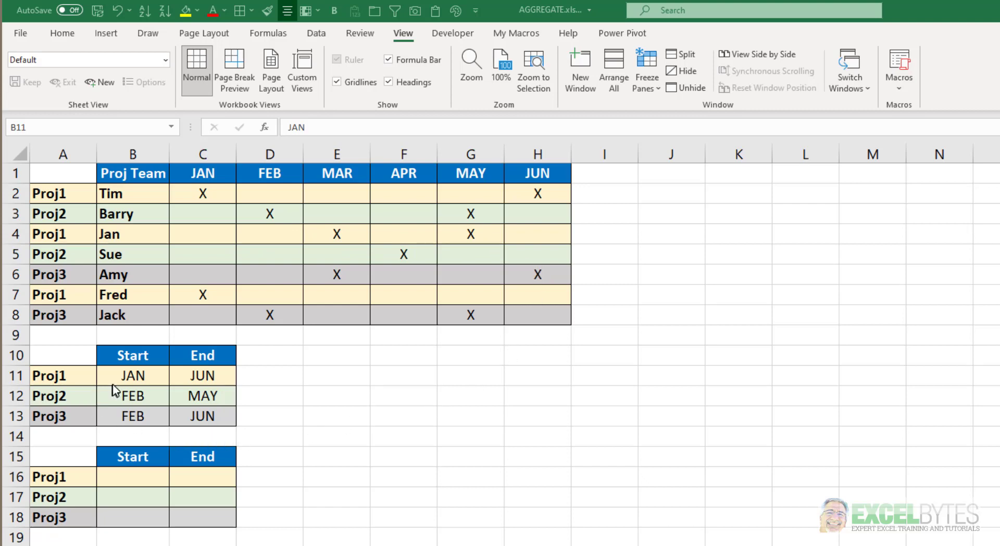
mouse_move(304, 434)
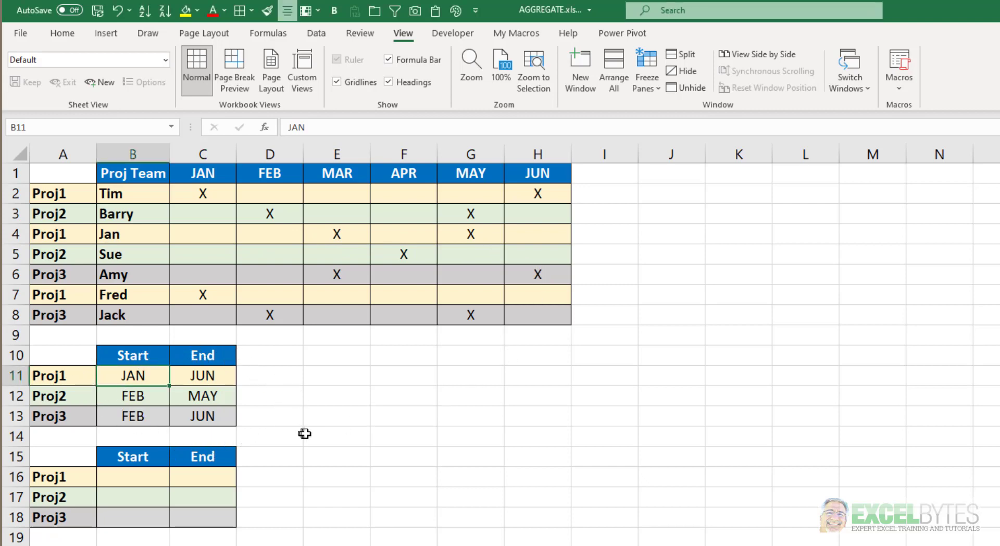
mouse_move(400, 430)
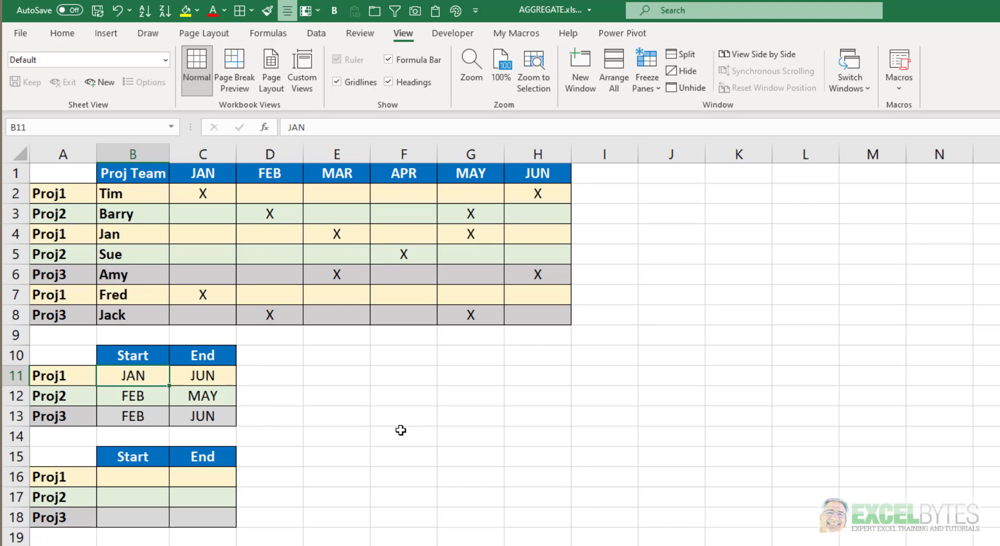
mouse_move(369, 424)
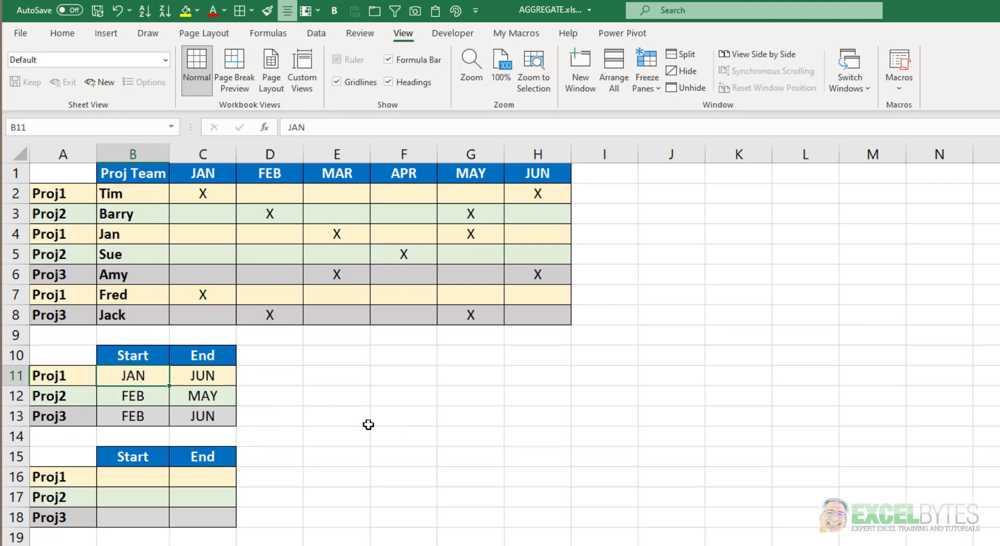
mouse_move(288, 421)
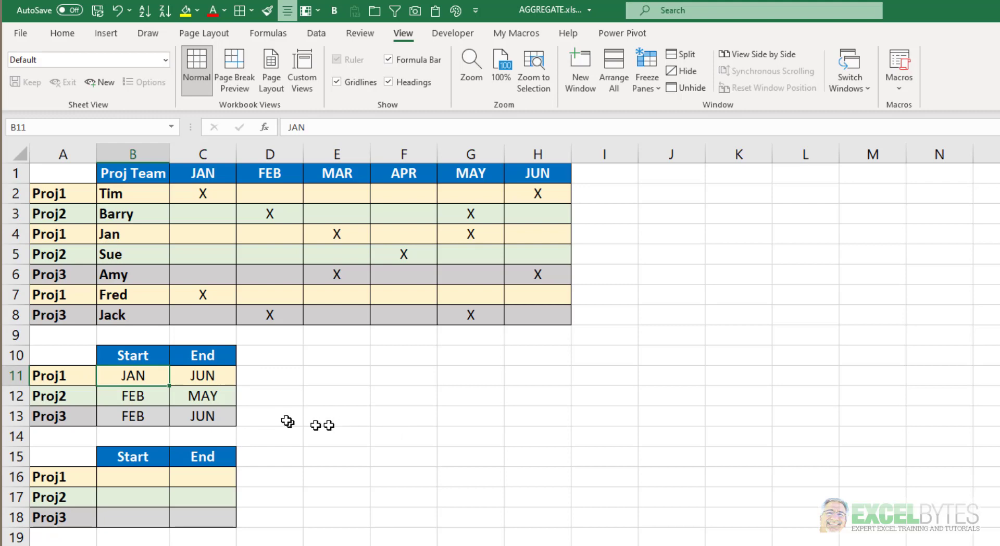
mouse_move(160, 447)
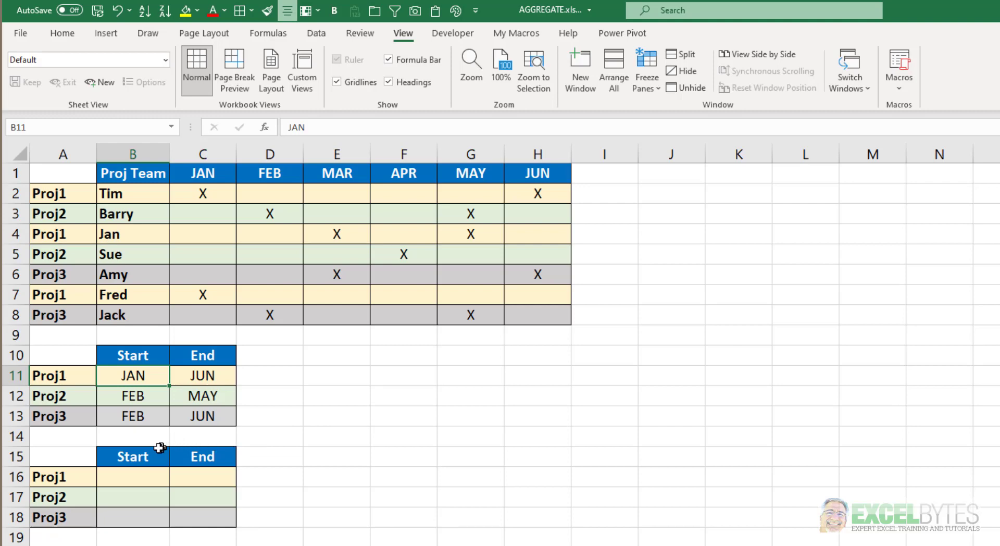
mouse_move(137, 392)
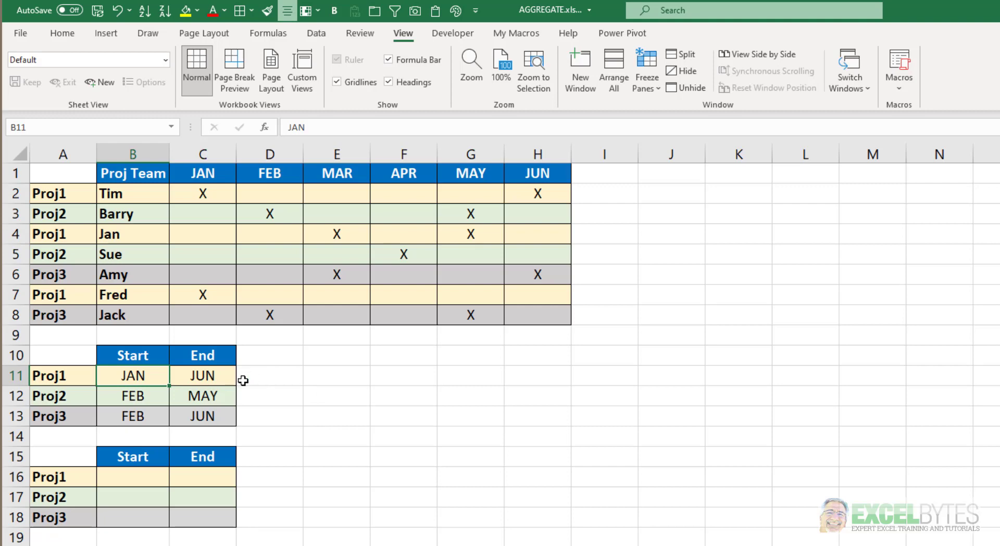
mouse_move(202, 376)
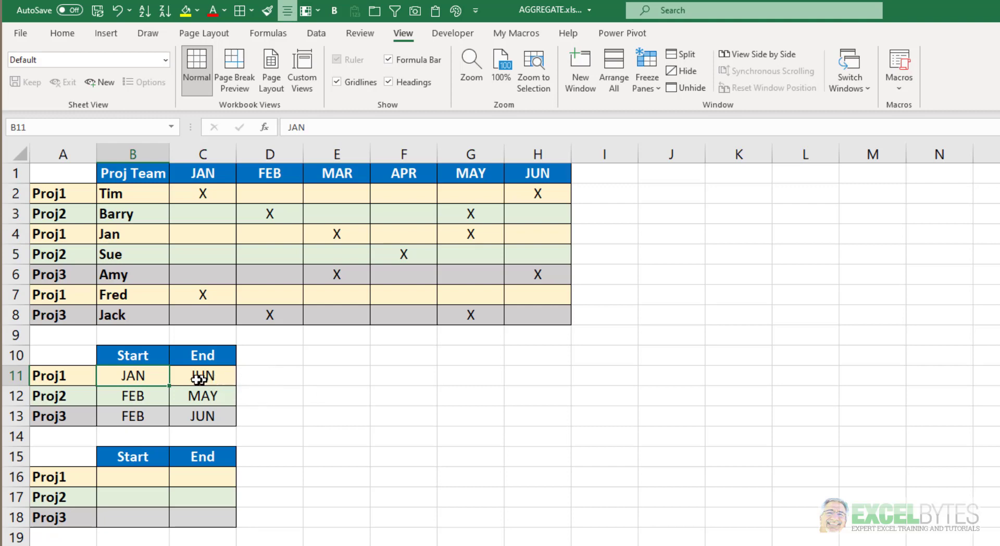
mouse_move(236, 262)
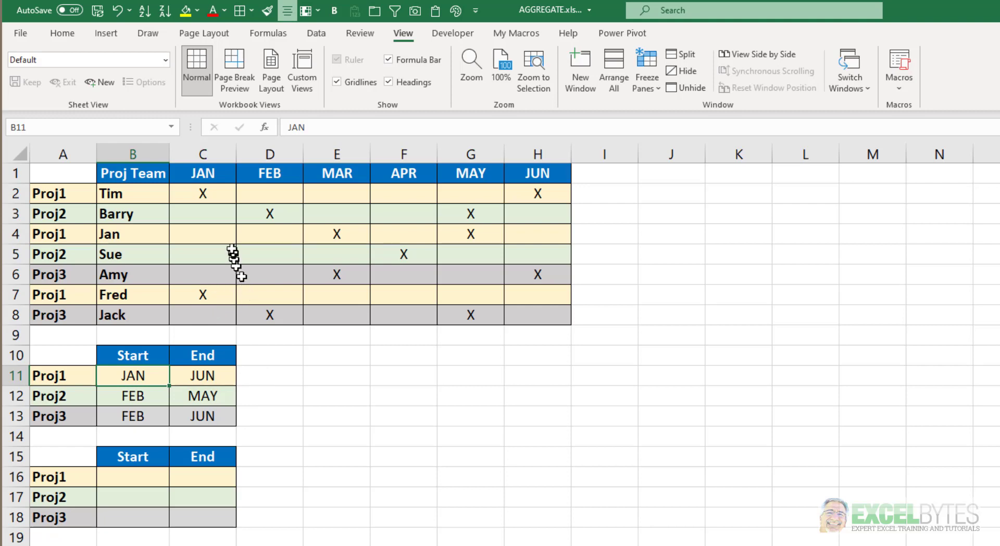
mouse_move(261, 228)
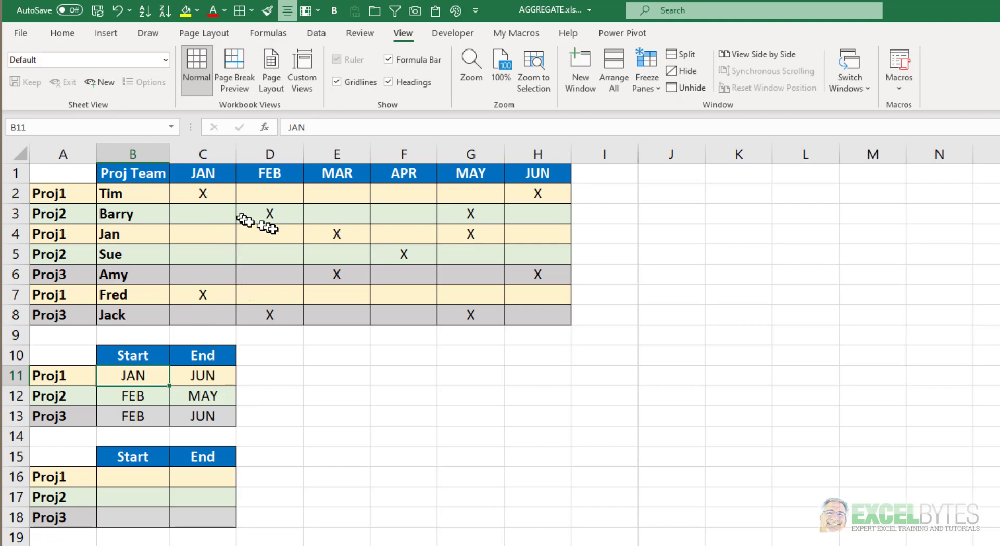
mouse_move(287, 271)
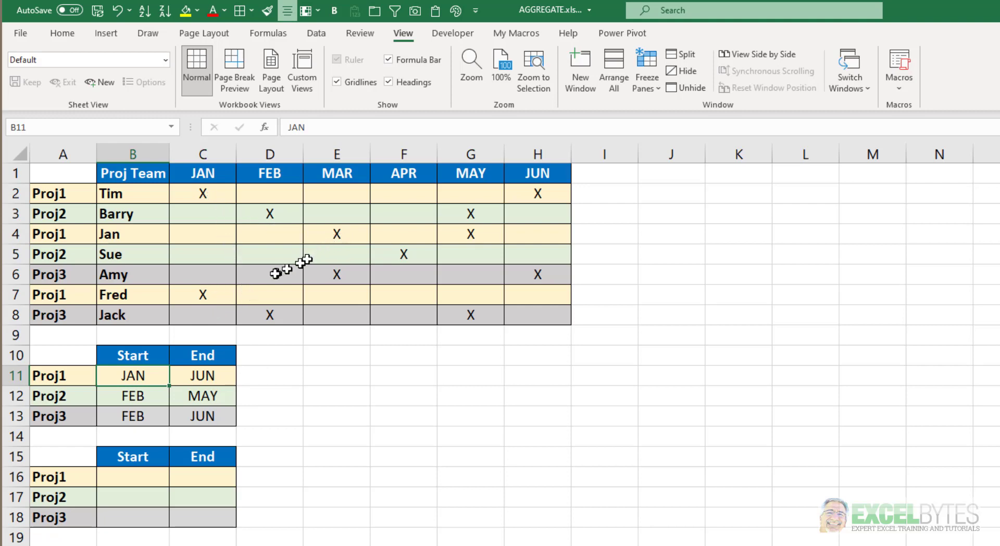
mouse_move(168, 381)
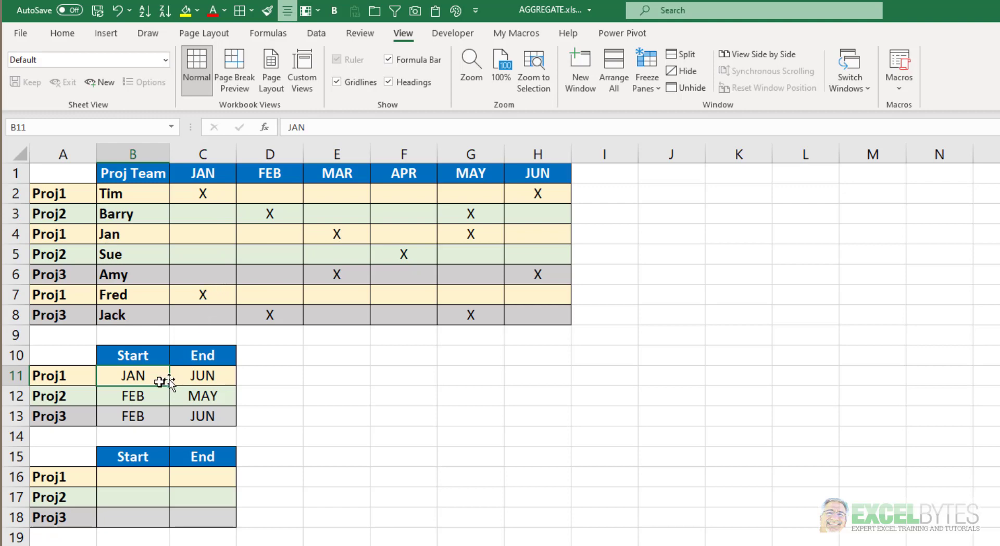
mouse_move(122, 375)
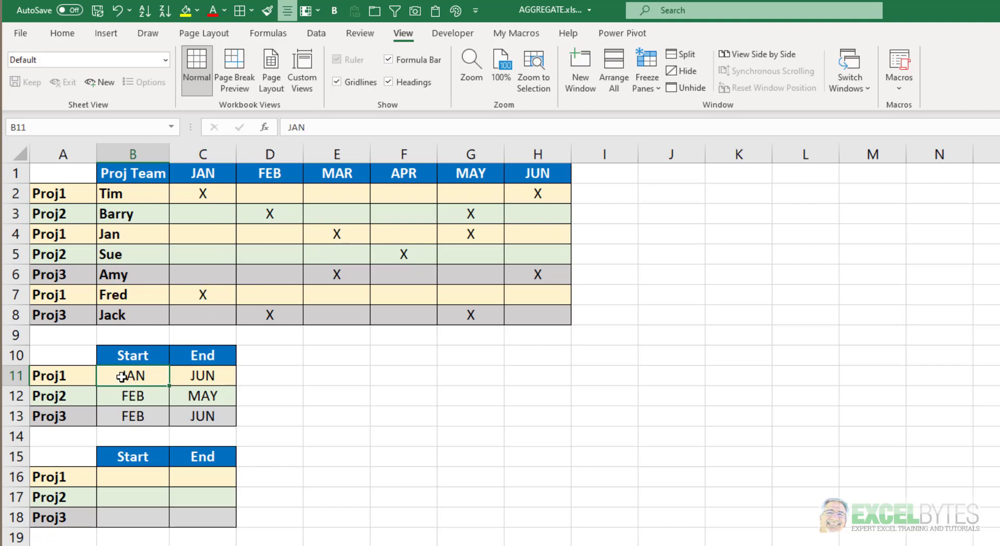
mouse_move(537, 198)
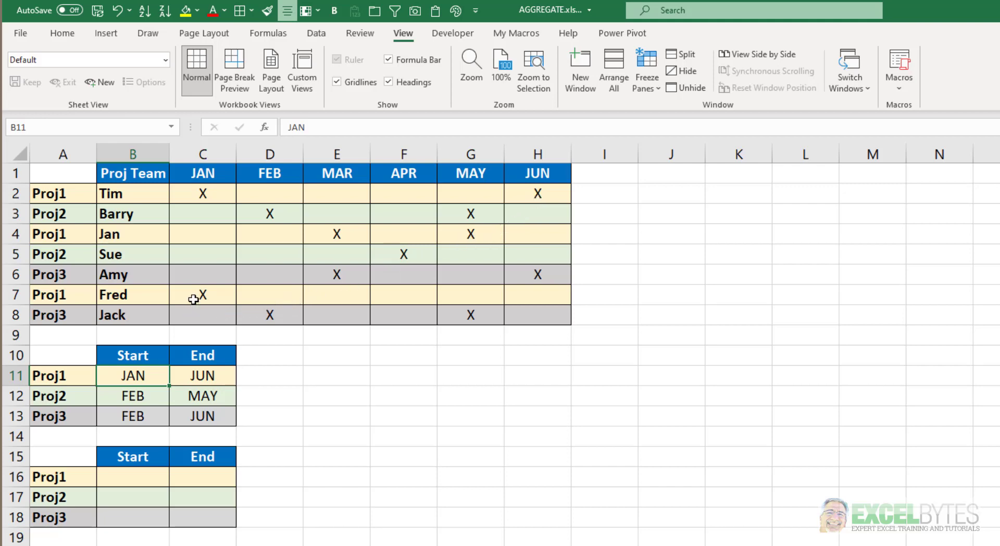
mouse_move(207, 301)
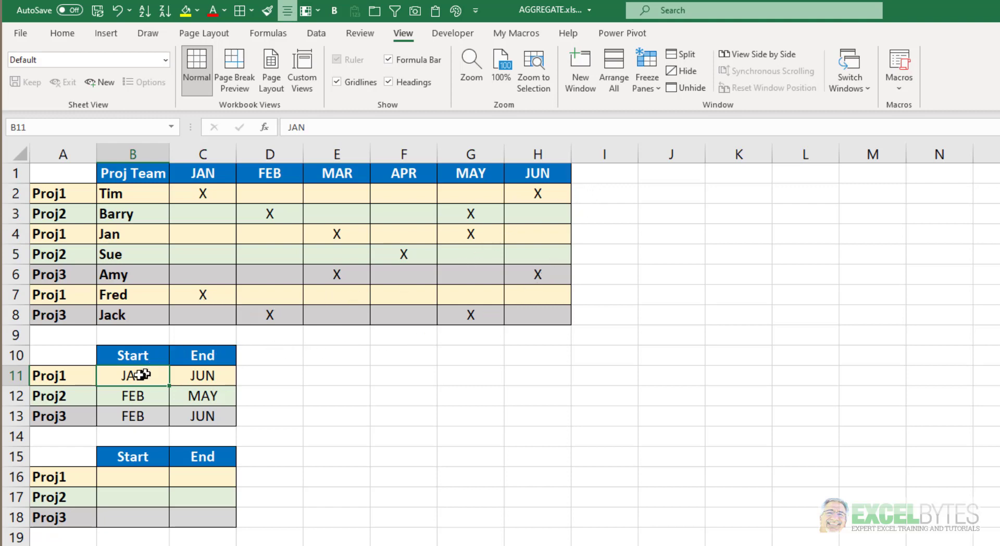
left_click(202, 375)
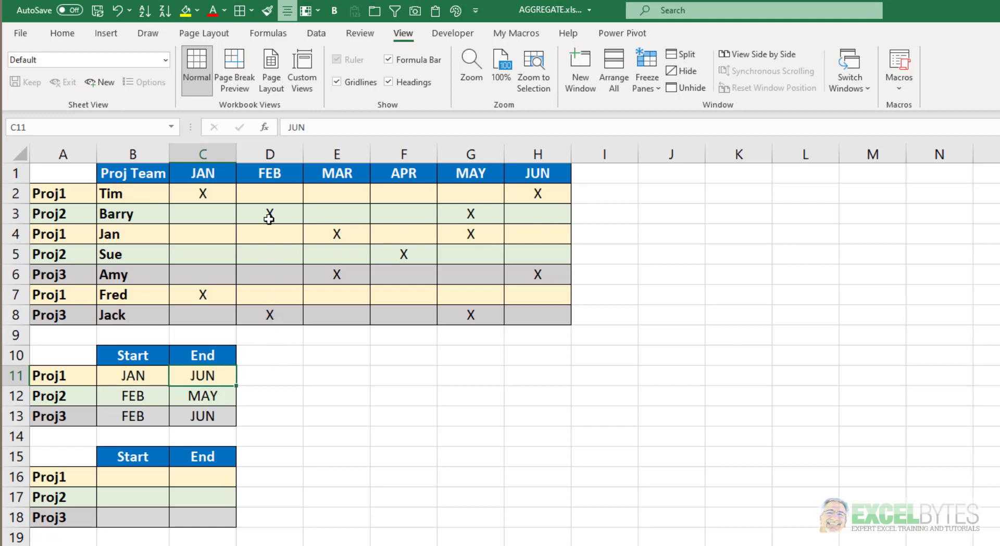
mouse_move(460, 215)
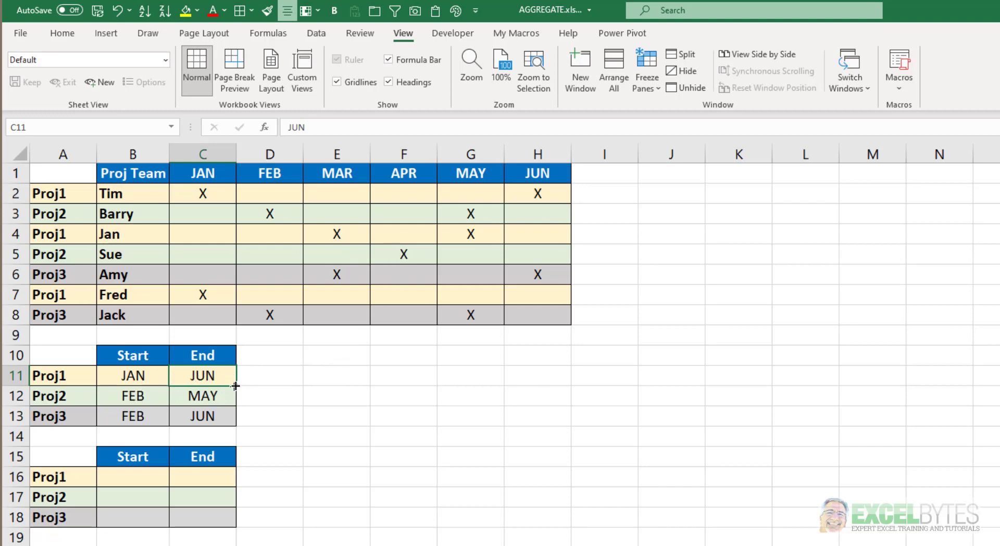
mouse_move(349, 408)
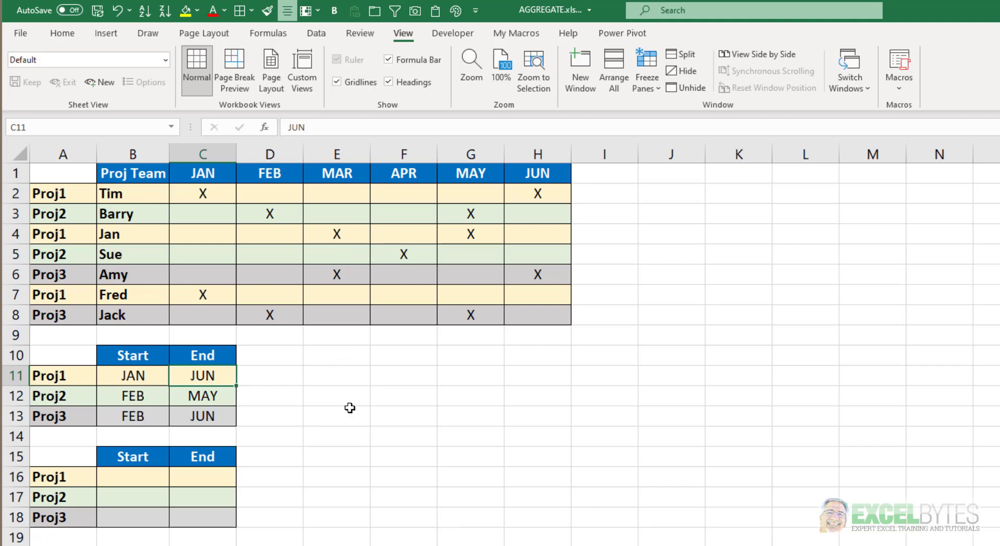
mouse_move(274, 319)
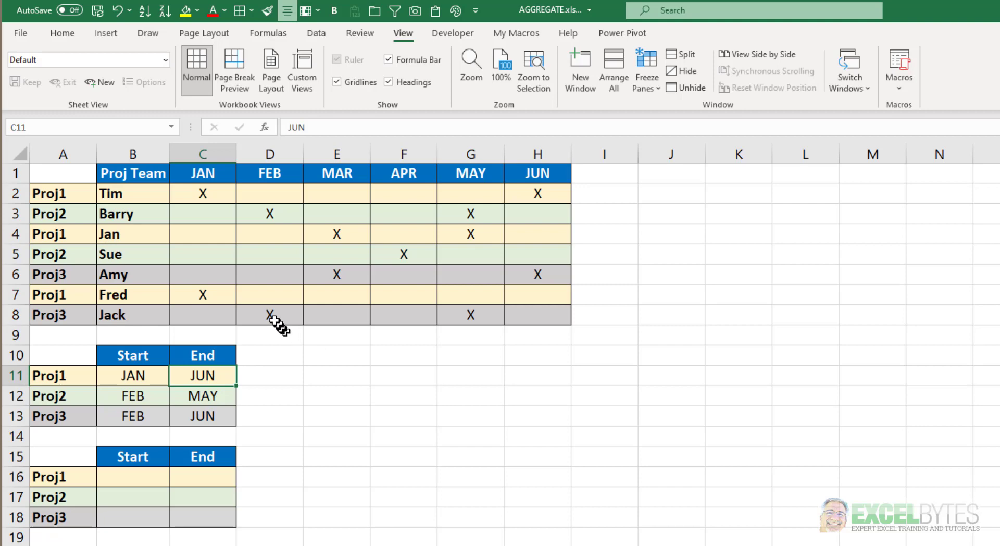
mouse_move(472, 317)
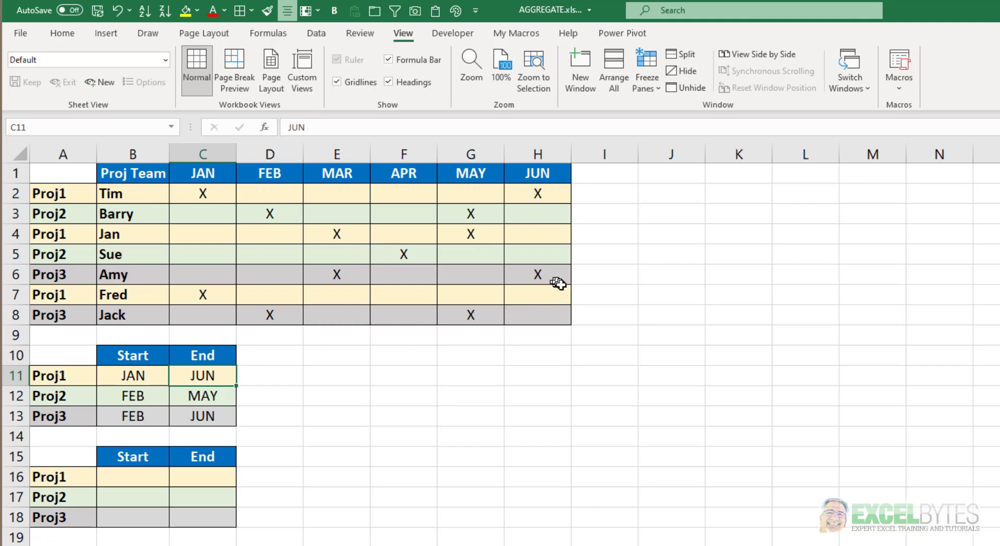
left_click(132, 476)
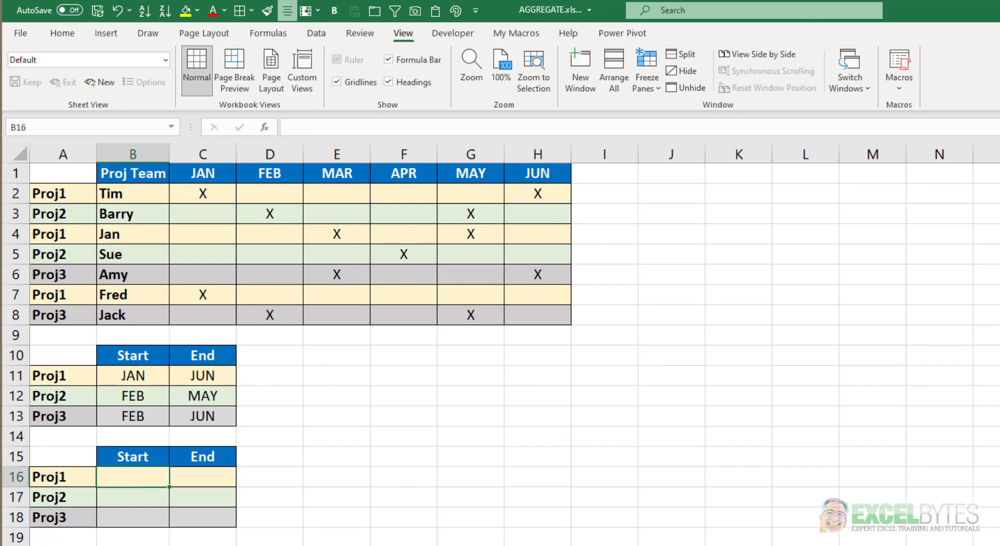
type("=in")
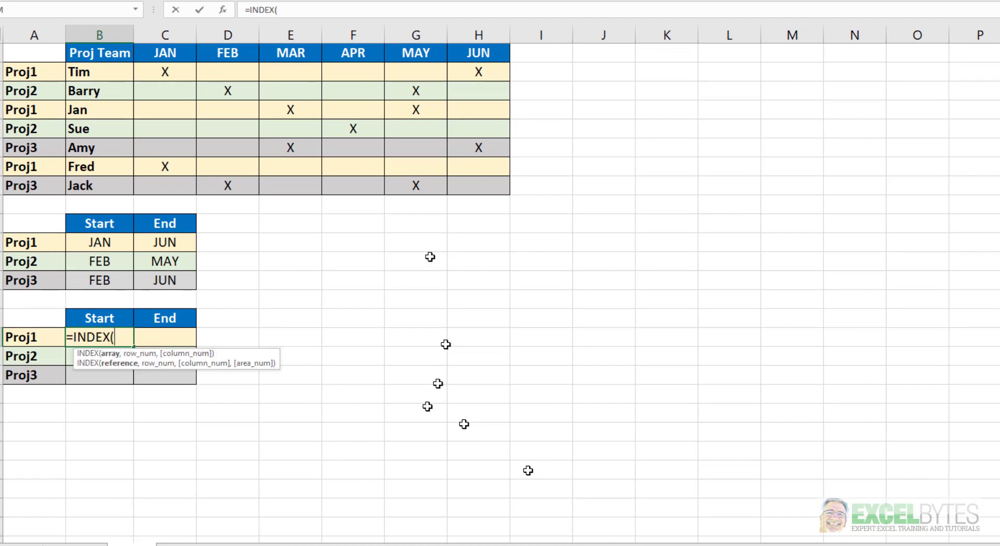
left_click_drag(164, 53, 353, 53)
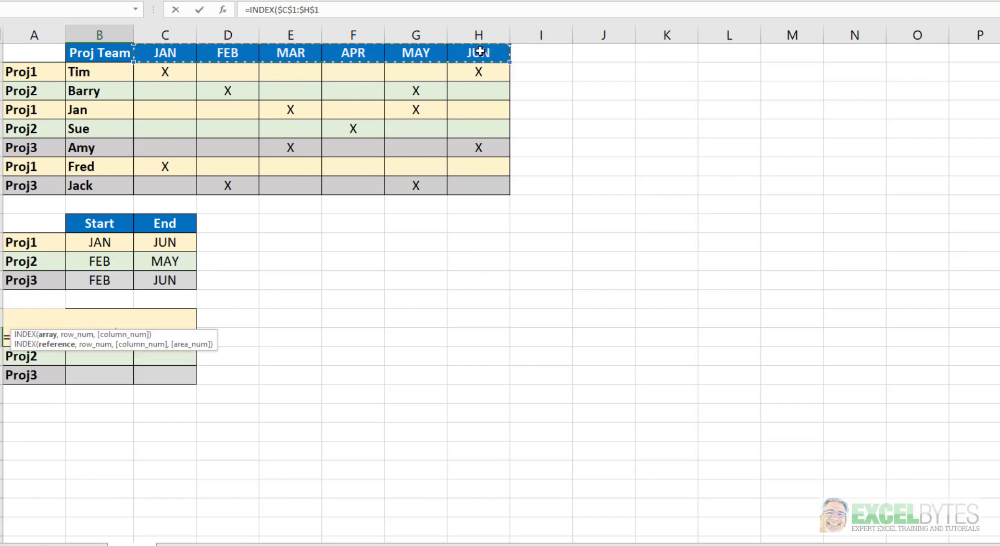
type(",")
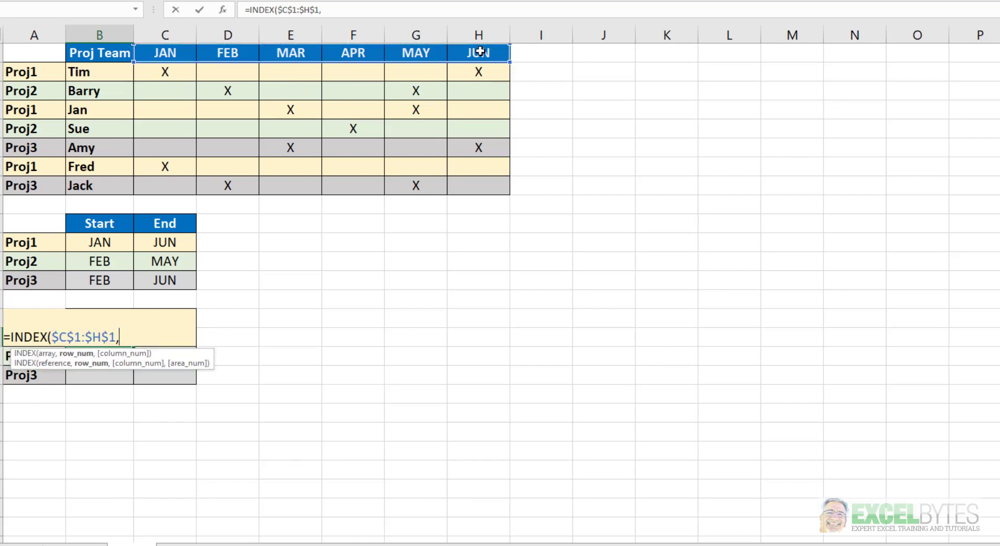
type("a")
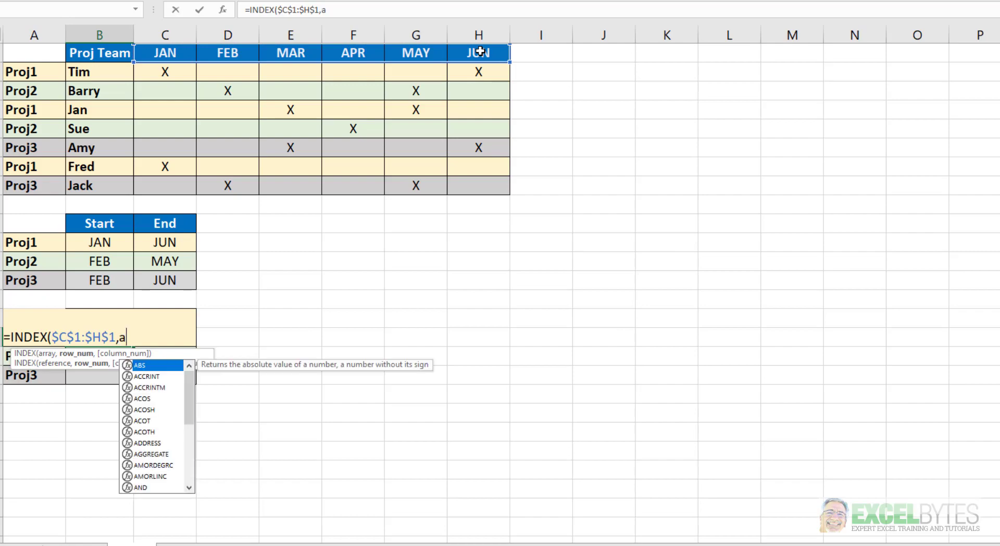
type("GGREGATE(")
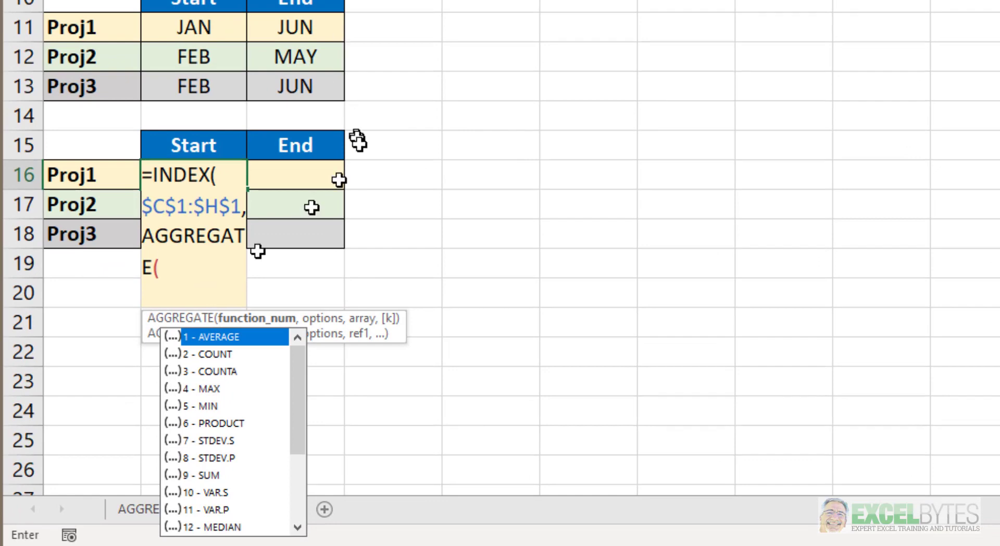
Add AGGREGATE(15,6, with absolute COLUMN($A$1:$H$1) divided by the project match
scroll("down", 3)
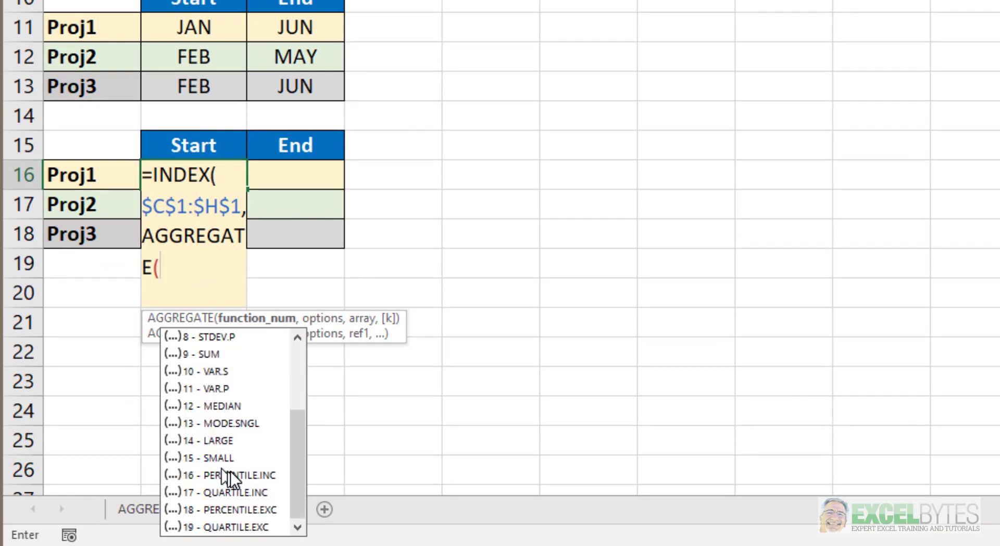
mouse_move(217, 457)
type("15")
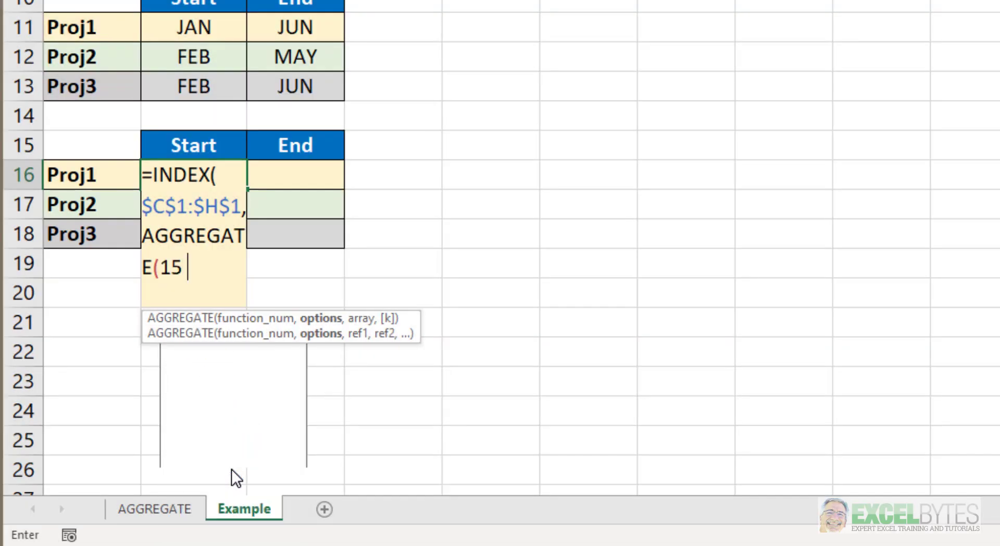
type(",6")
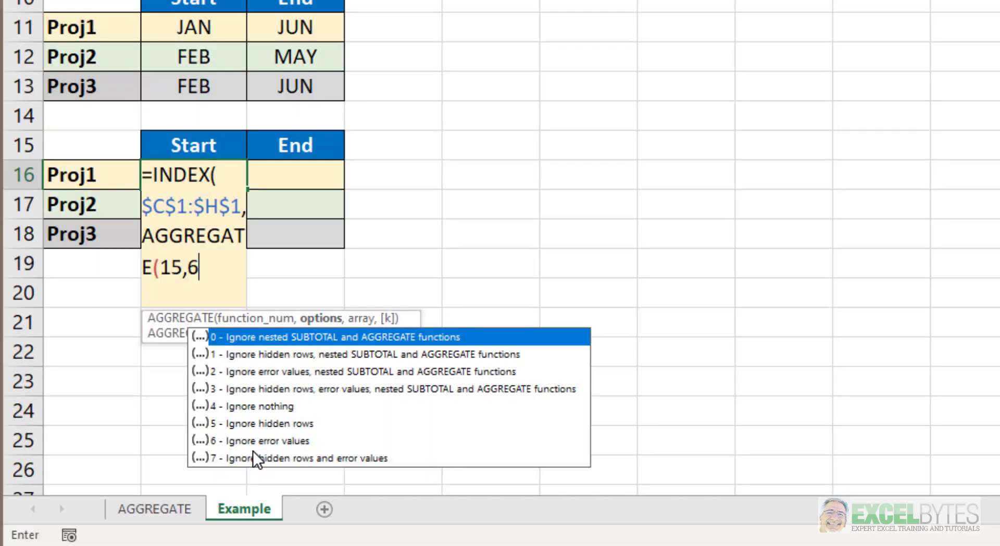
type(",")
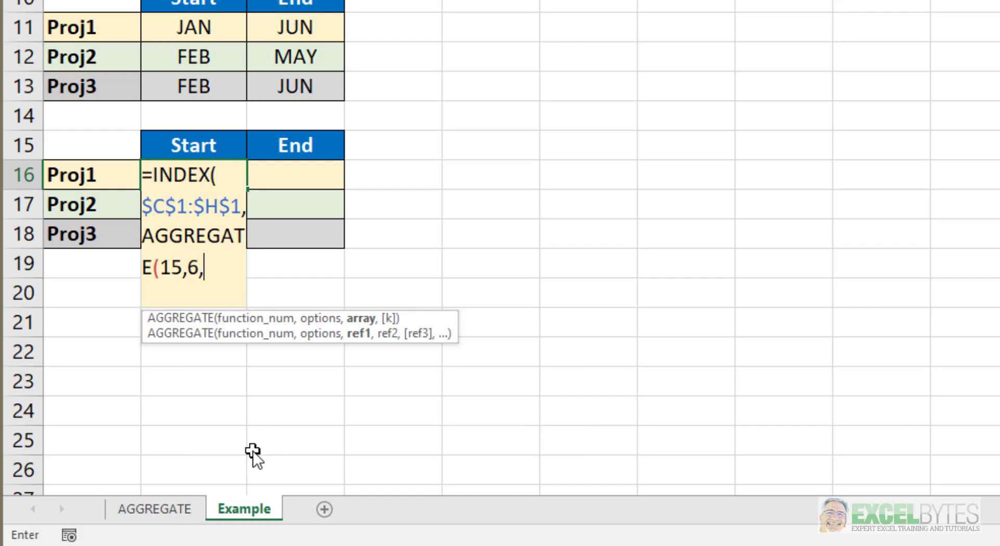
type("col")
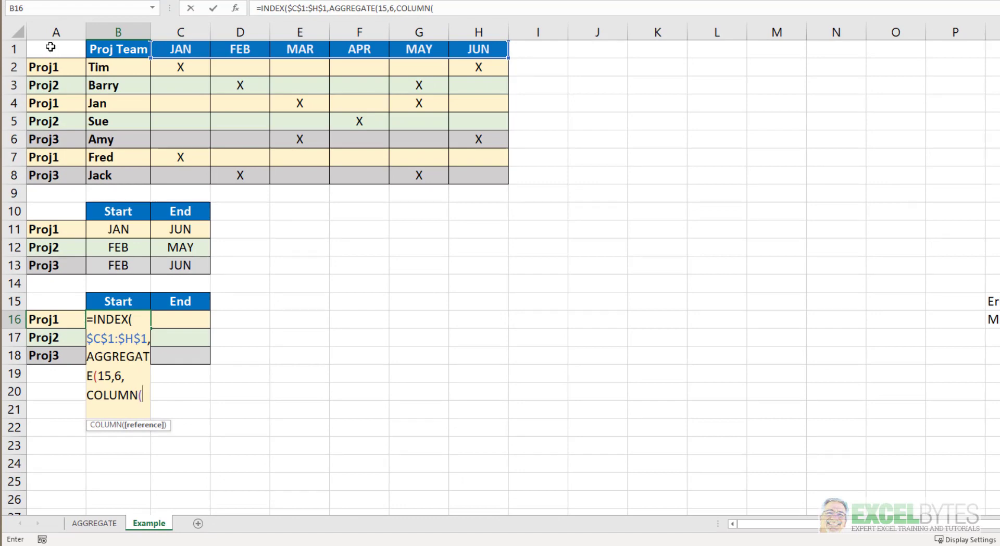
left_click_drag(51, 49, 478, 48)
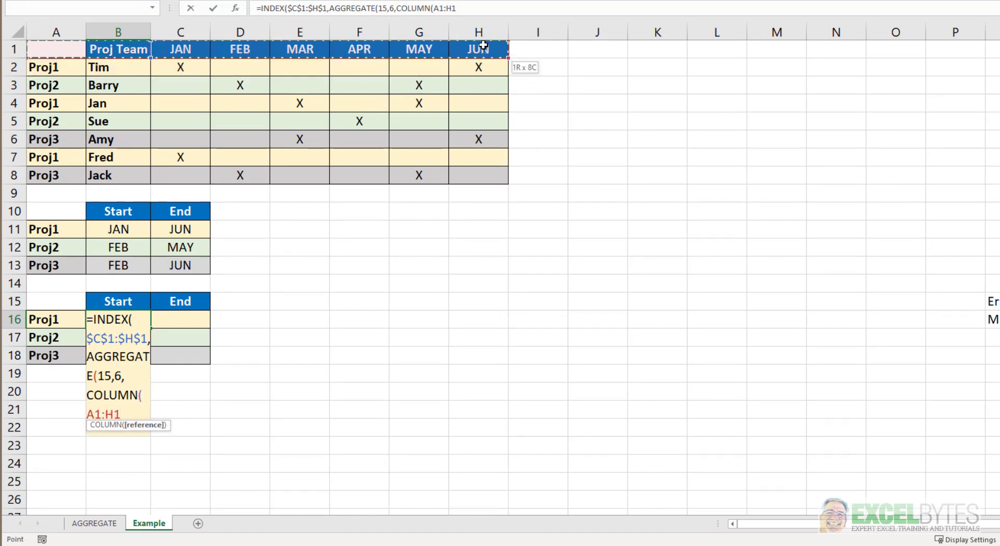
key("f4")
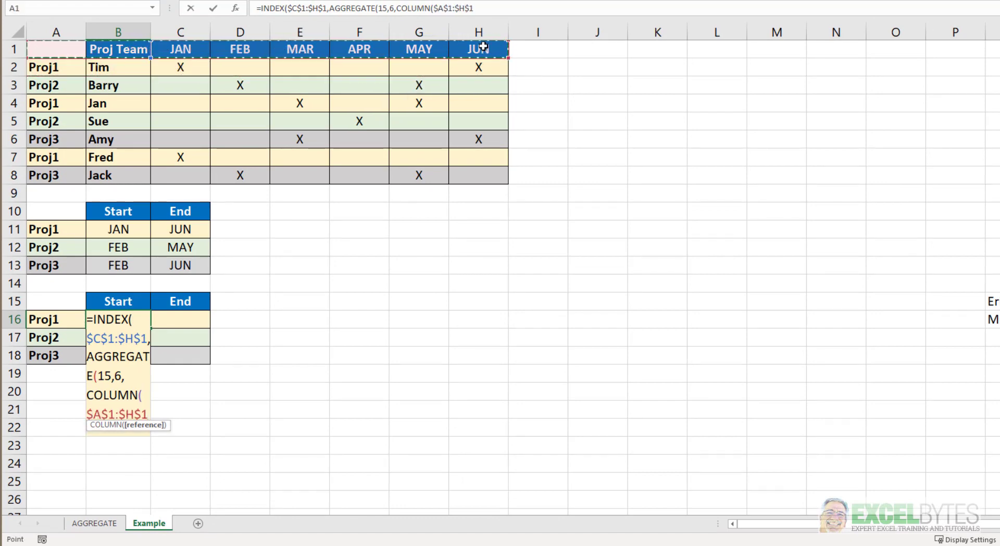
type(")/")
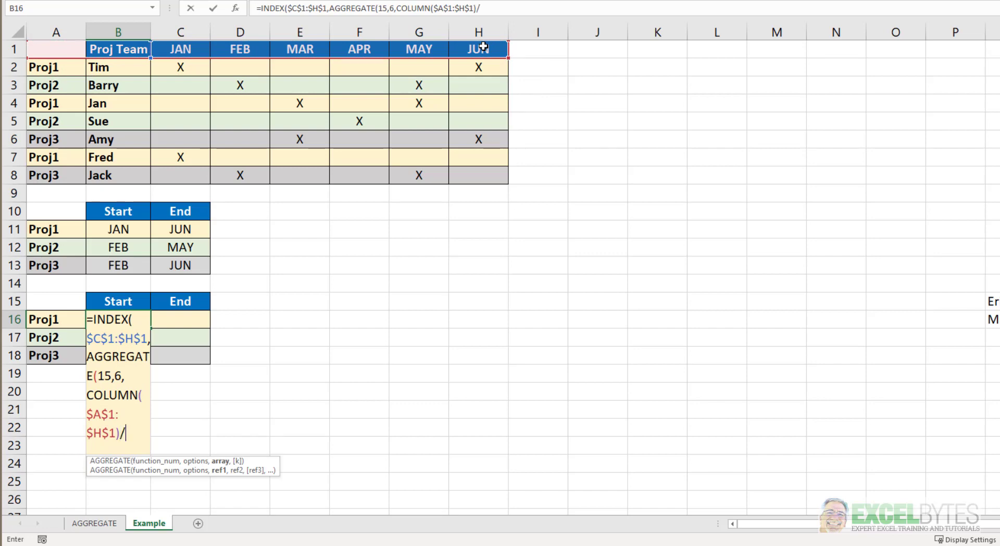
type("(")
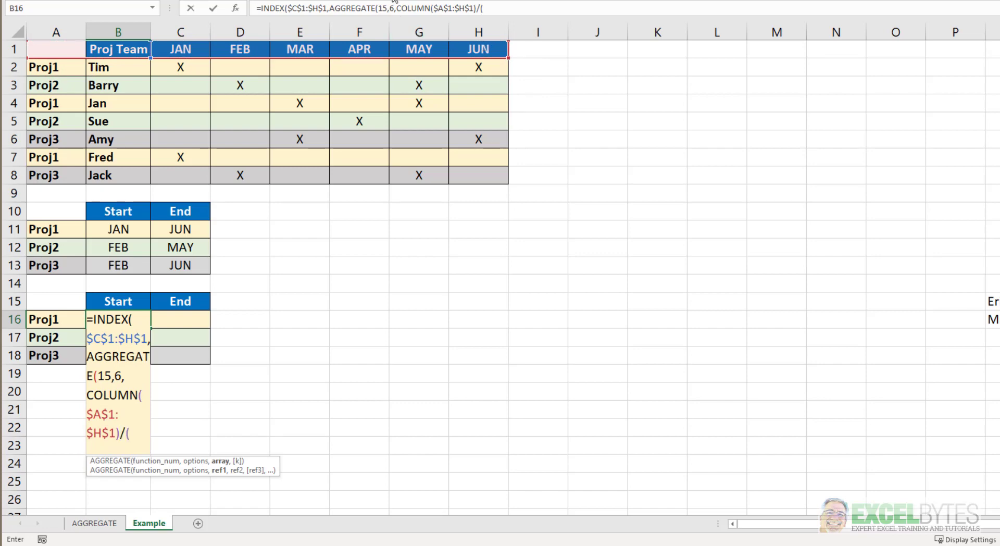
mouse_move(67, 68)
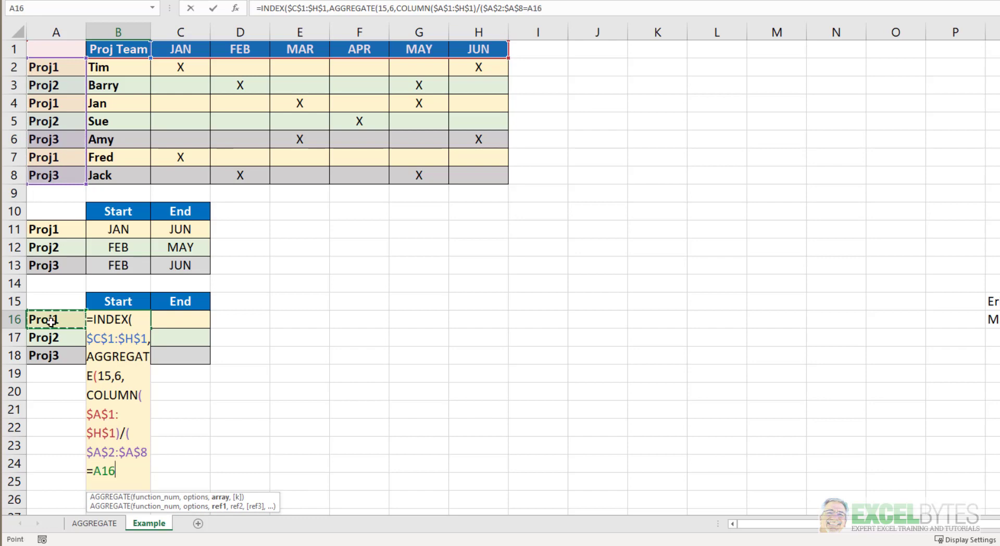
Lock the Proj1 reference, divide by the X-mark grid test, use k=1, returning JAN
key("f4")
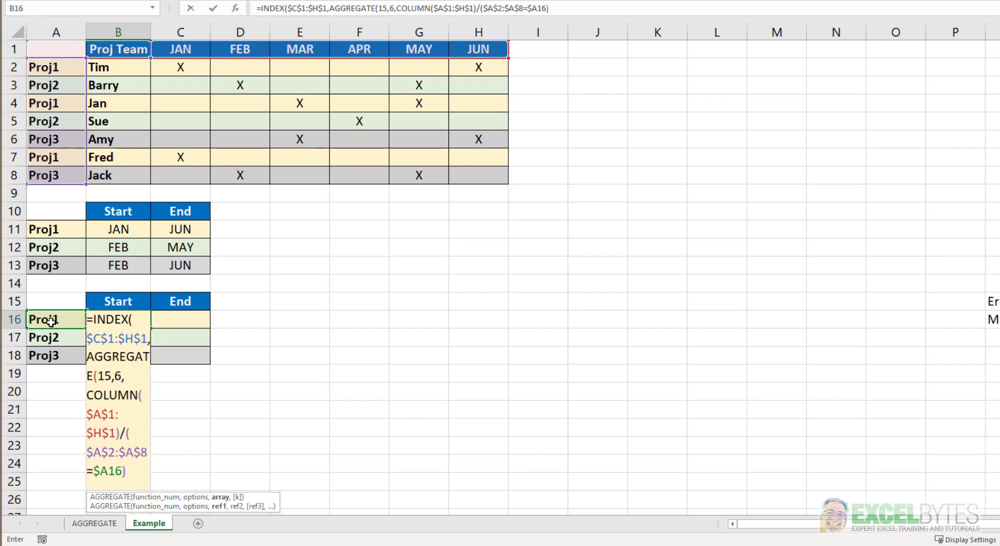
type("/")
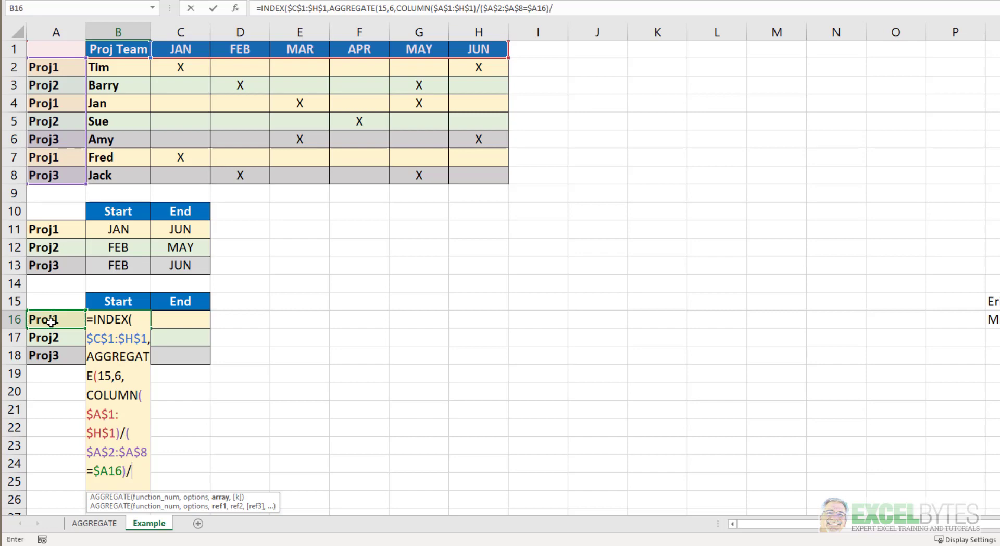
left_click_drag(181, 67, 418, 175)
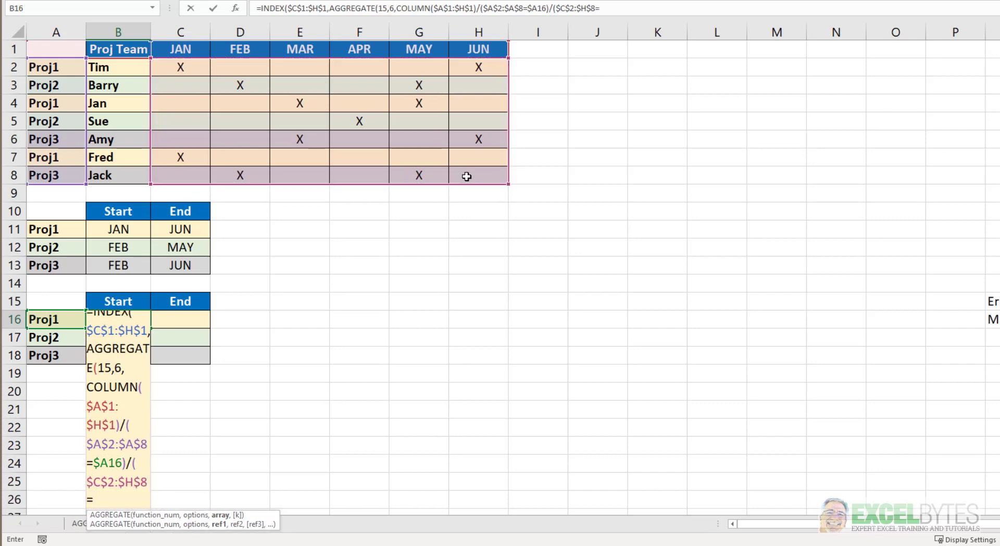
type("=\"X\")")
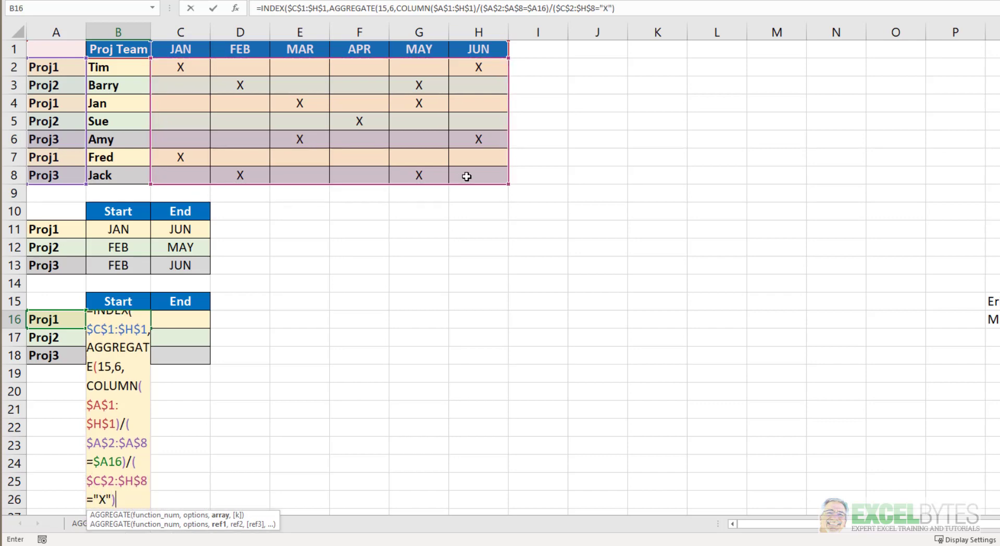
type(",")
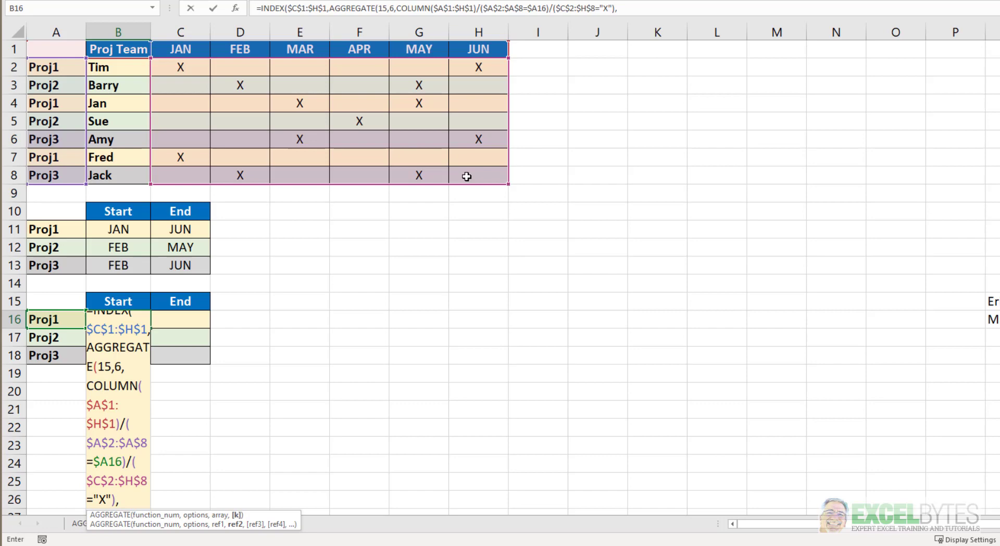
type("1))")
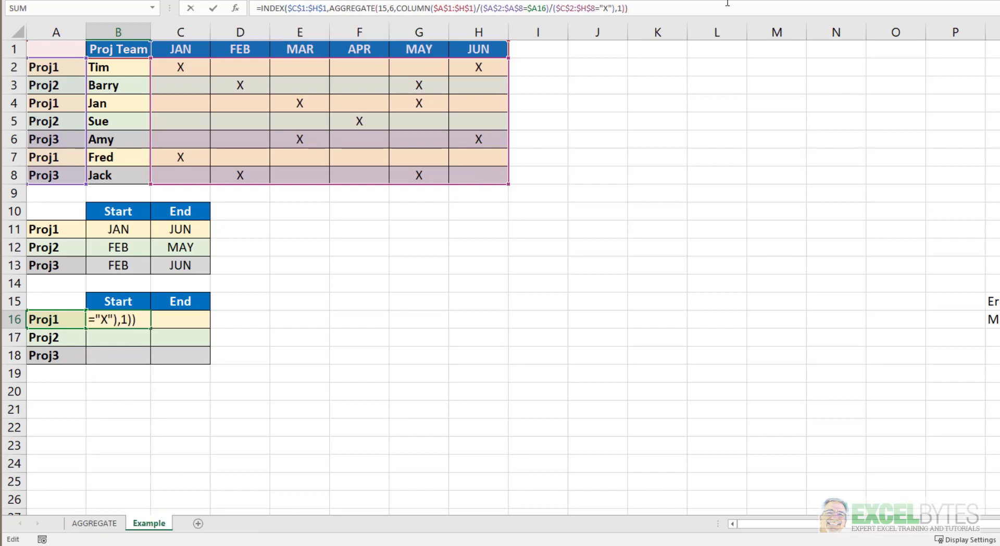
key("Return")
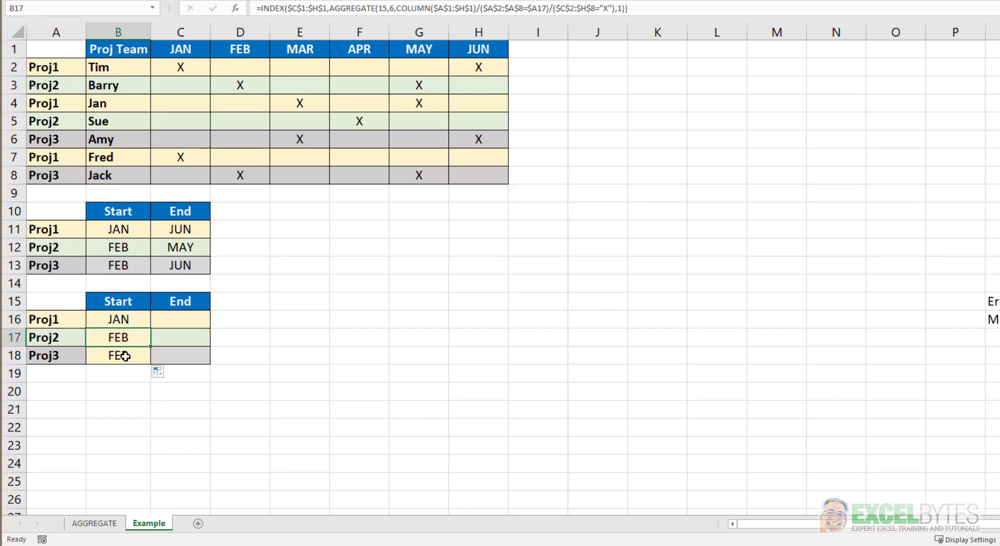
Fill B16 down to B18 without formatting, giving FEB for Proj2 and Proj3
left_click(158, 372)
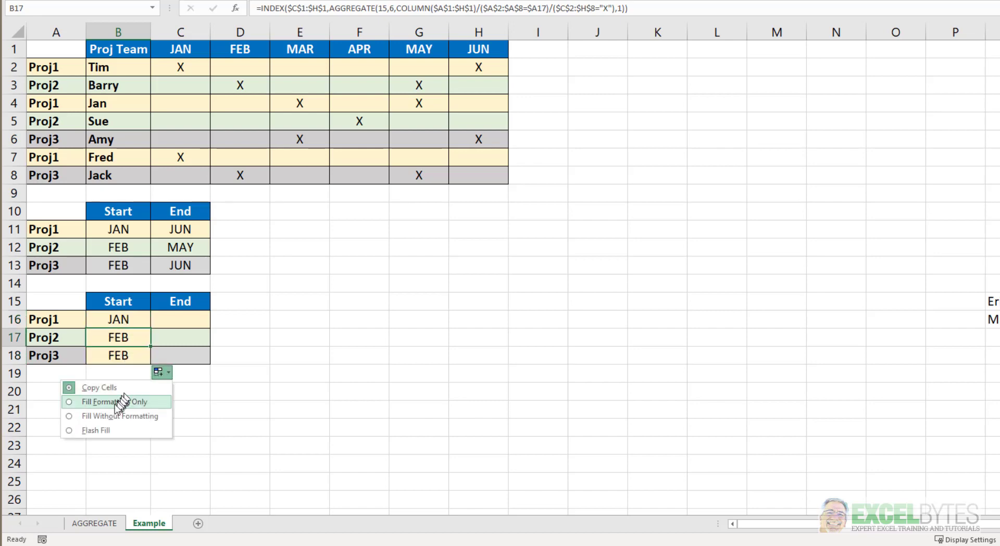
left_click(106, 401)
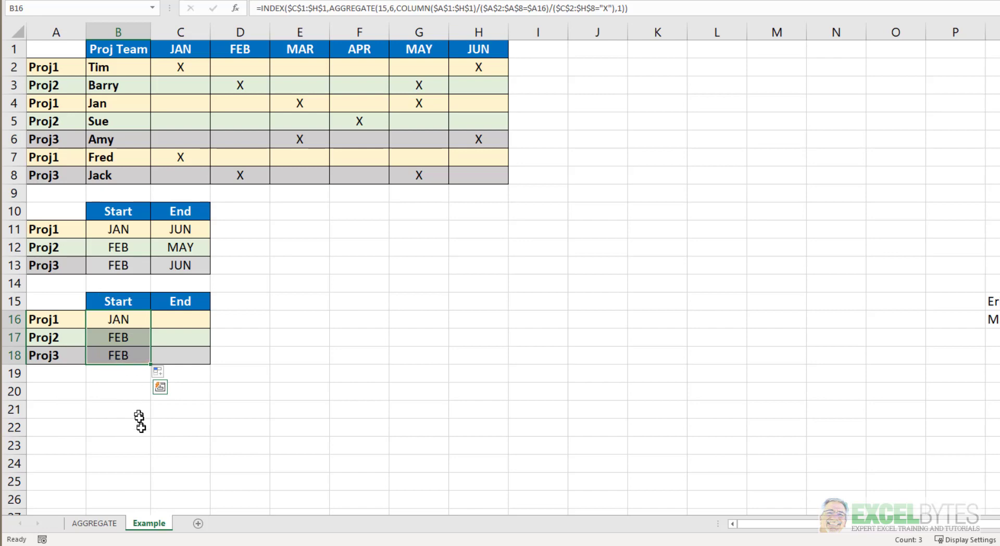
mouse_move(167, 325)
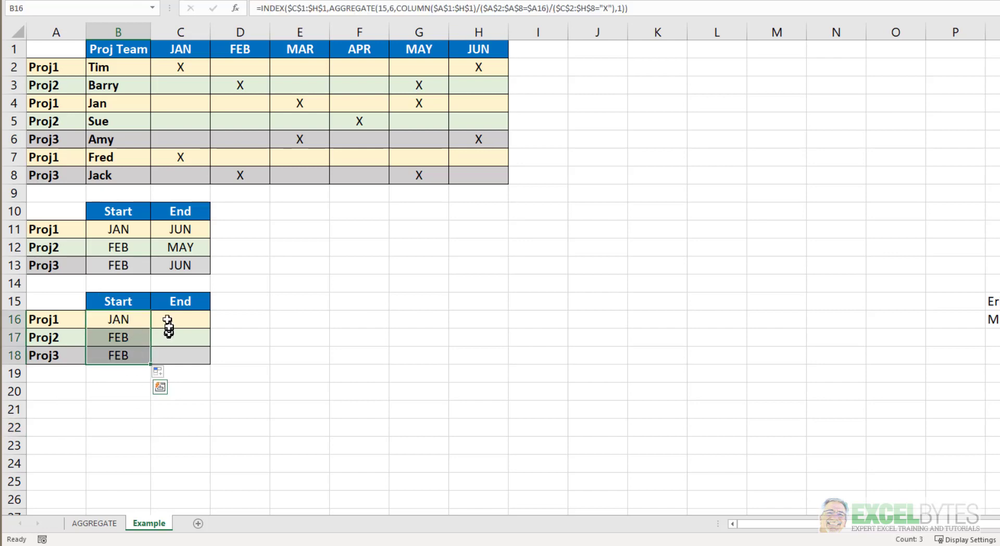
mouse_move(153, 310)
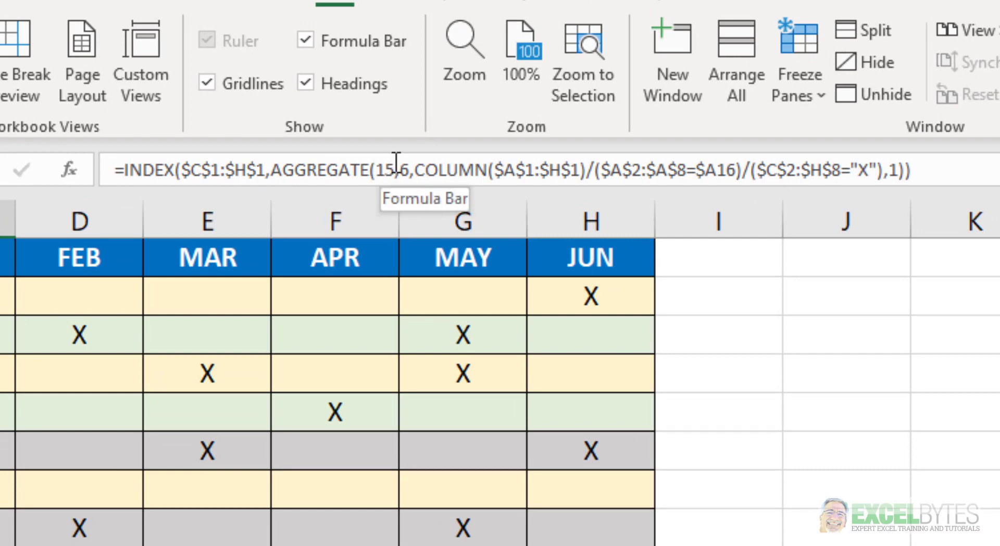
In C16, change AGGREGATE's function number from 15 to 14 for the latest month
left_click(386, 170)
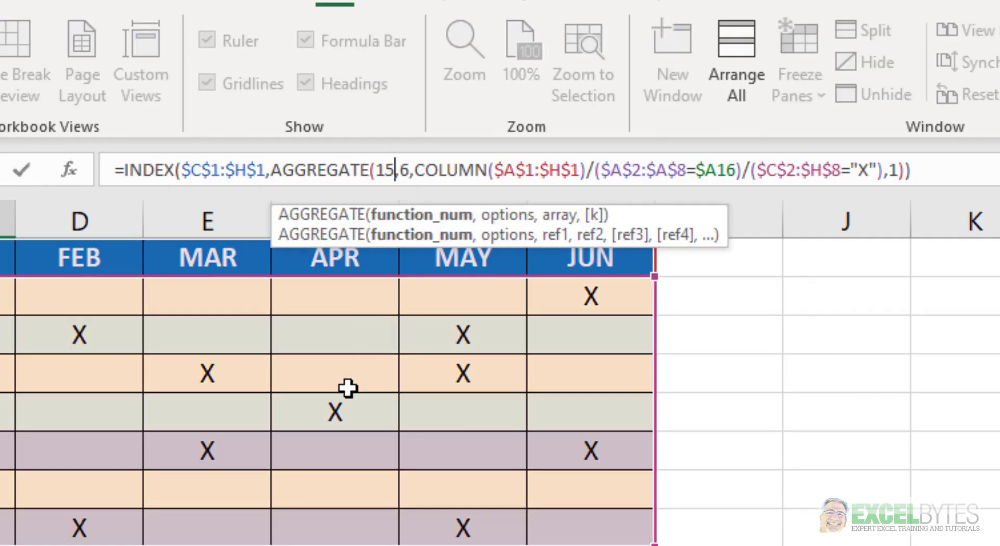
key("Backspace")
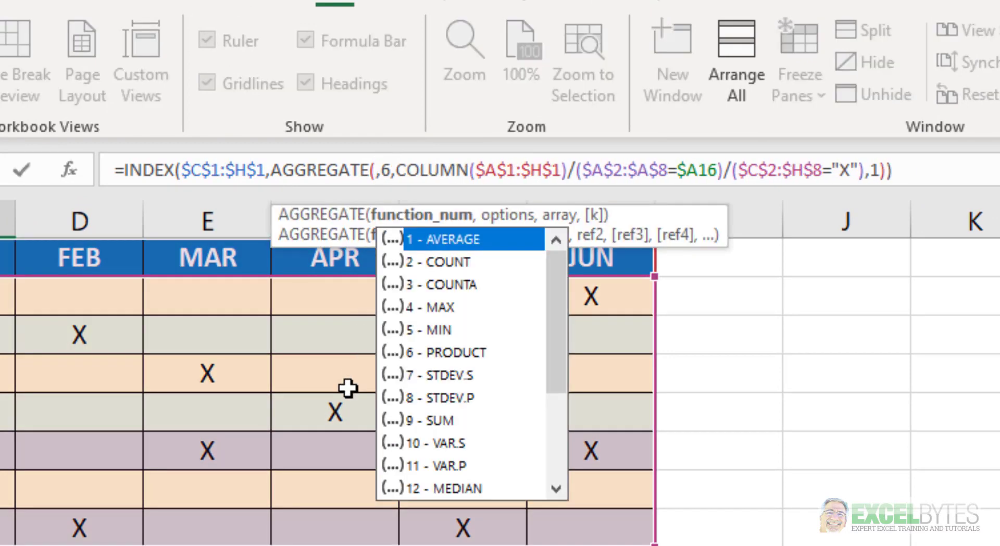
scroll("down", 3)
type("14")
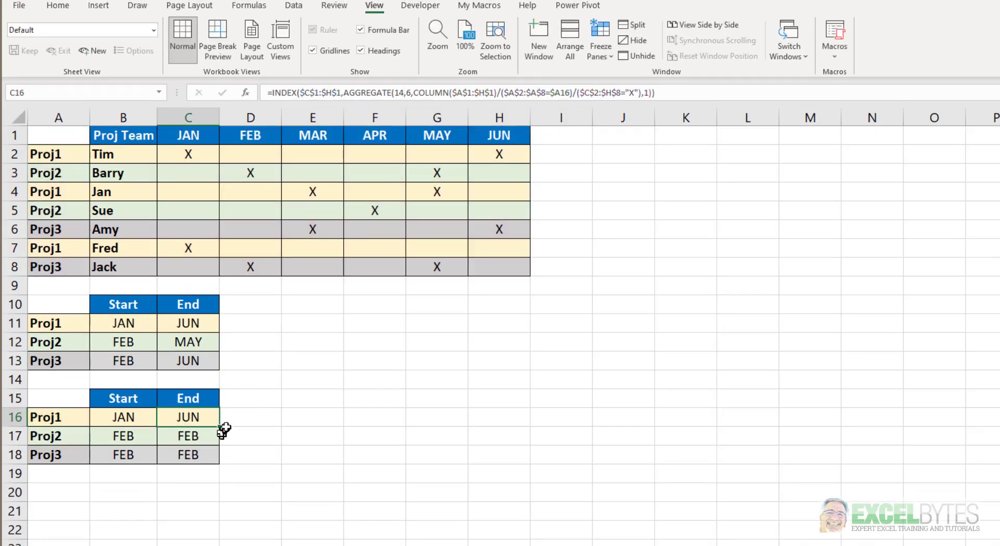
Fill the End formula down to C18 without formatting, returning JUN, MAY and JUN
left_click_drag(187, 417, 187, 454)
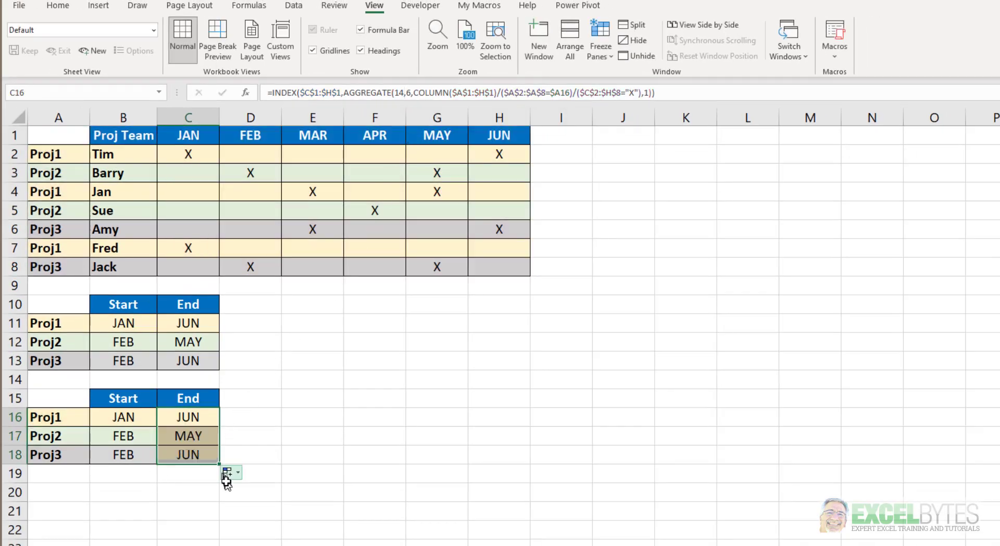
left_click(230, 472)
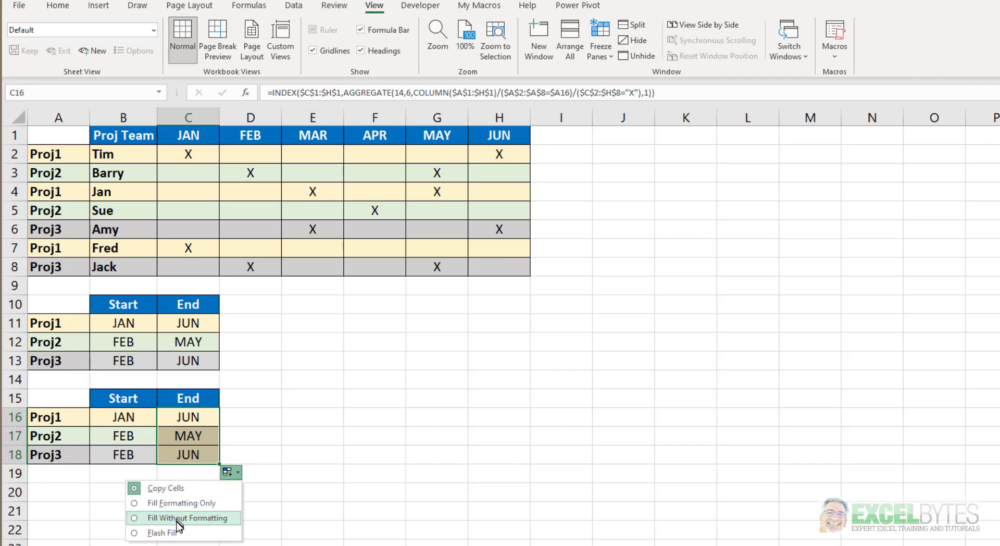
left_click(185, 517)
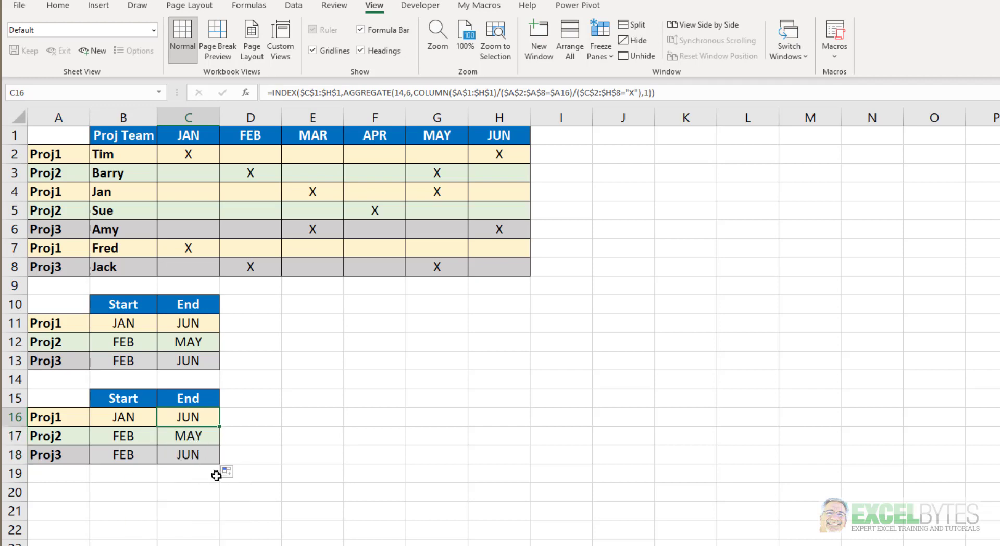
left_click(187, 454)
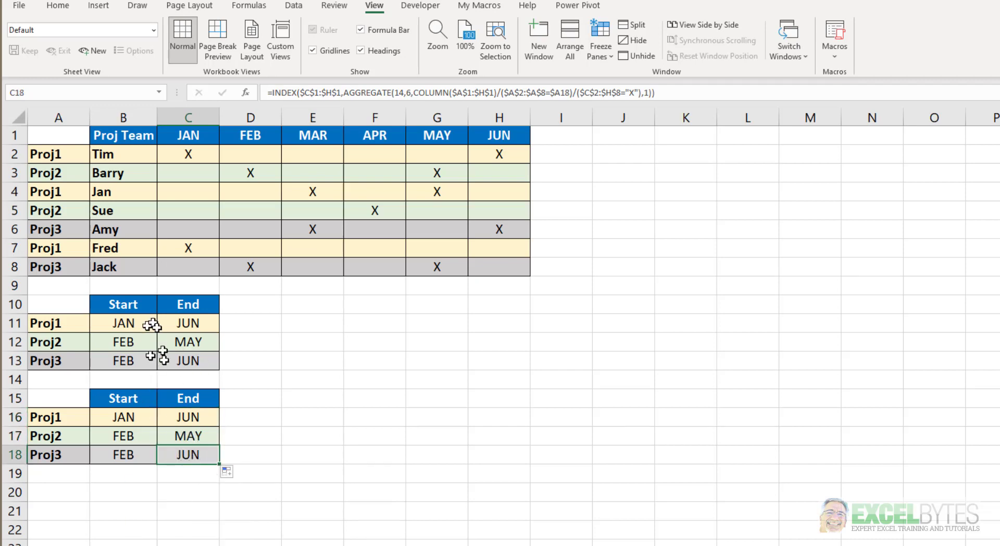
mouse_move(156, 408)
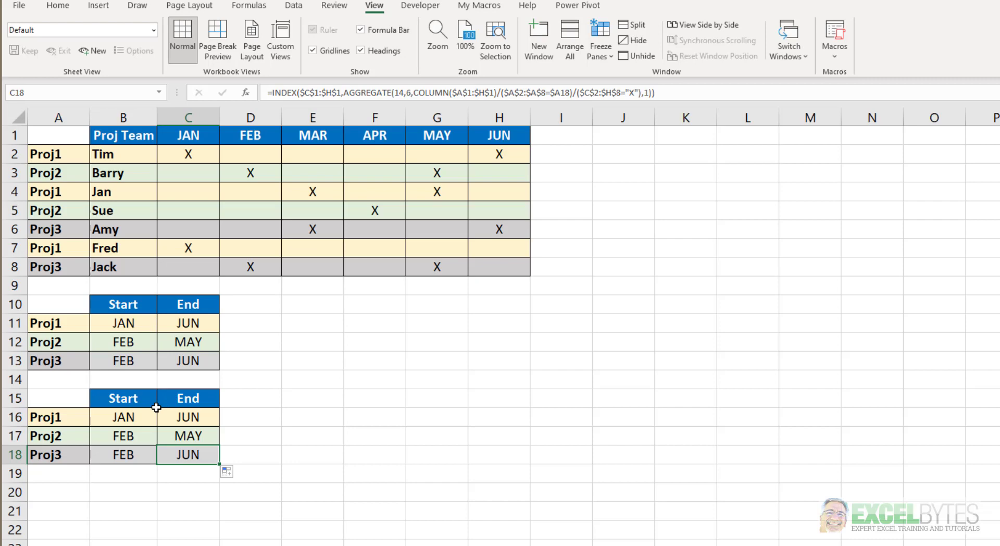
left_click(123, 416)
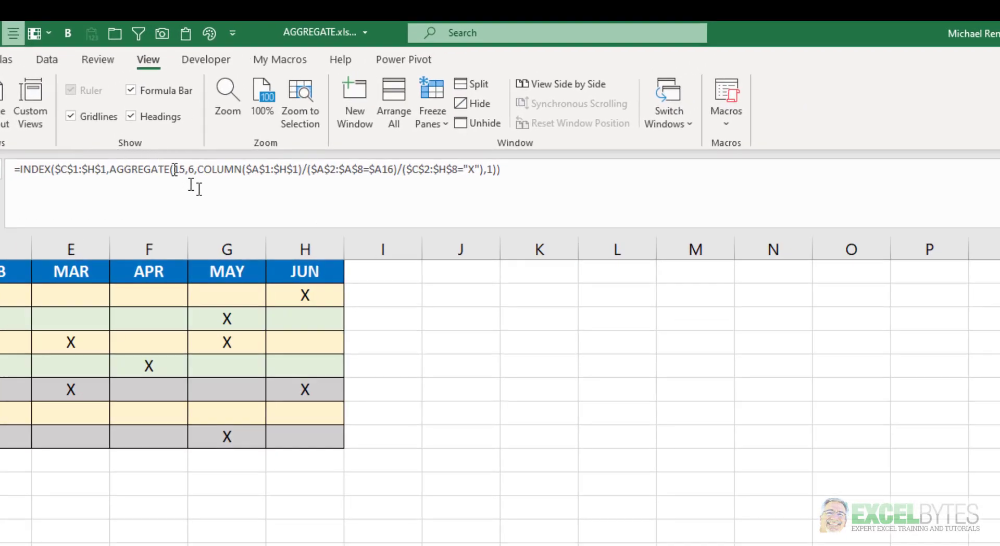
mouse_move(227, 173)
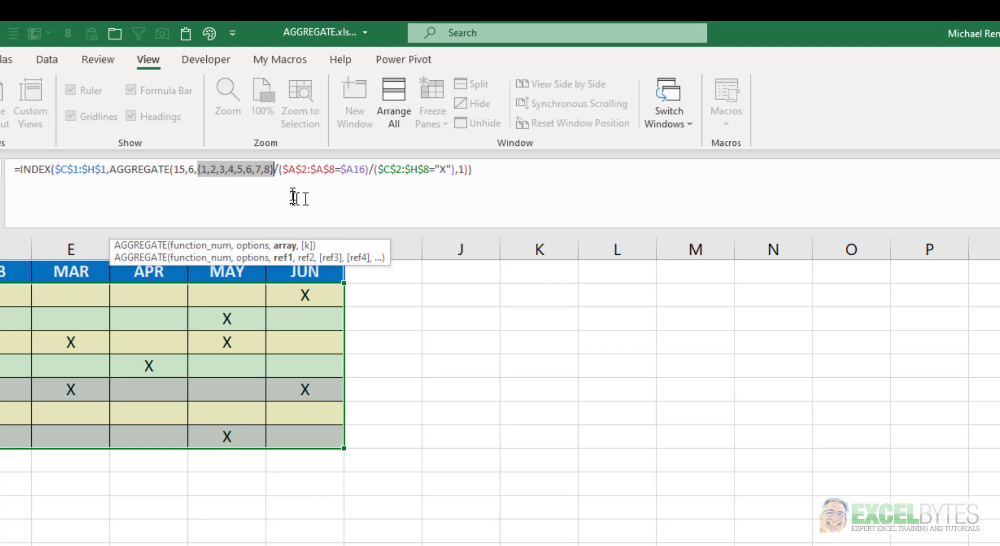
mouse_move(349, 177)
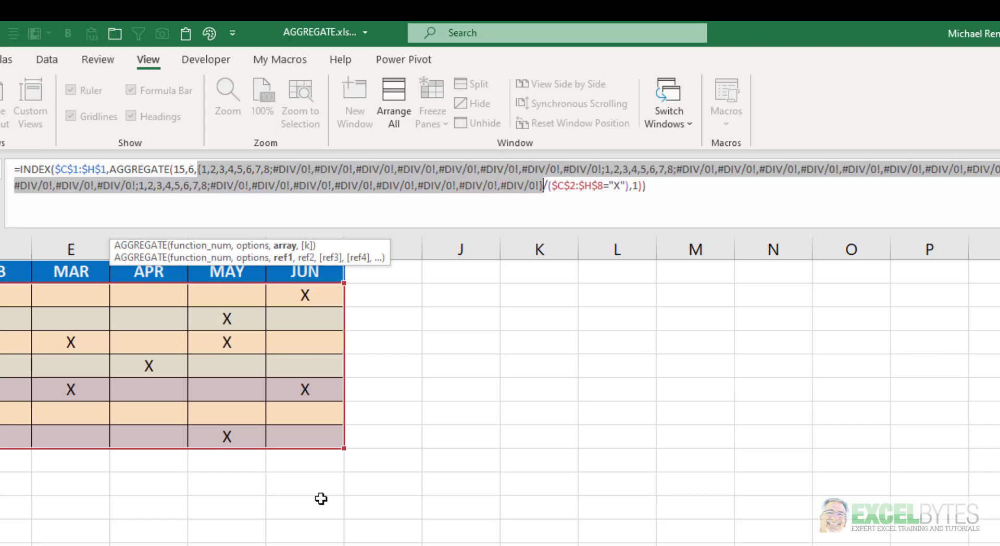
mouse_move(196, 200)
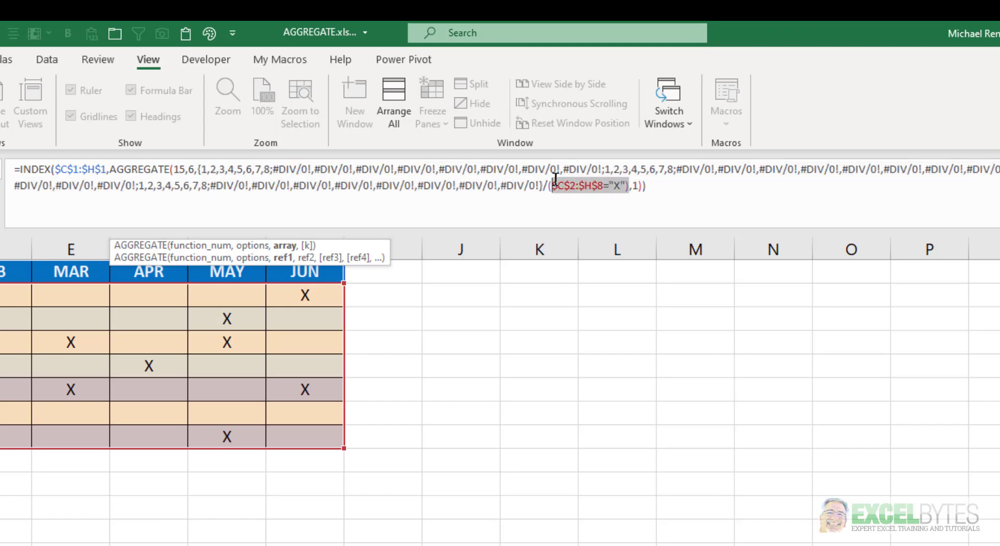
Evaluate the selected X-mark test portion of B16's formula with F9
key("F9")
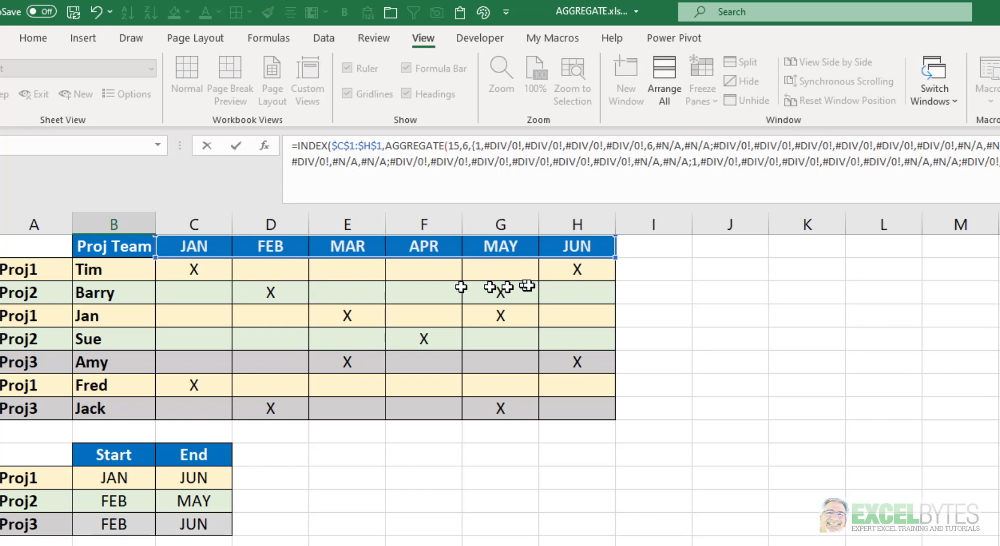
mouse_move(584, 166)
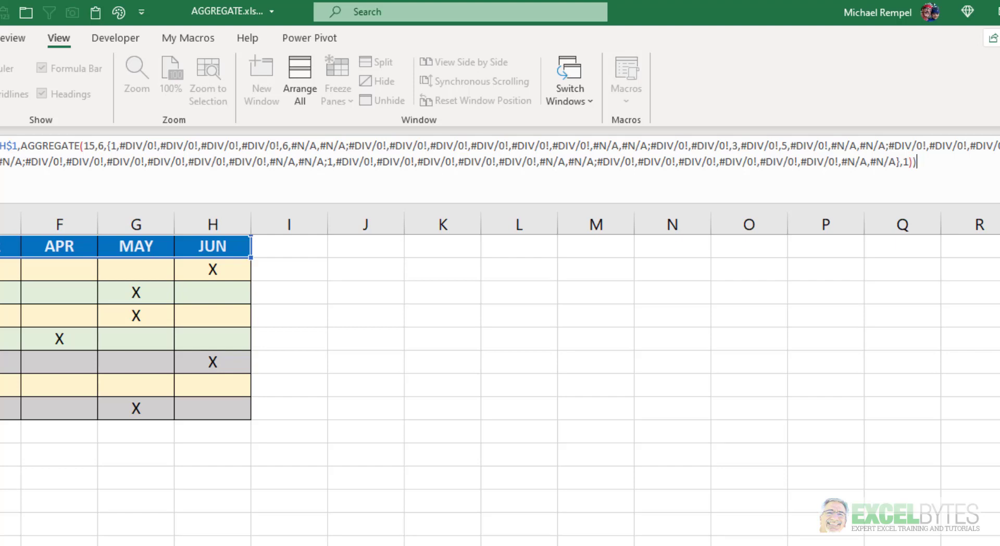
mouse_move(283, 198)
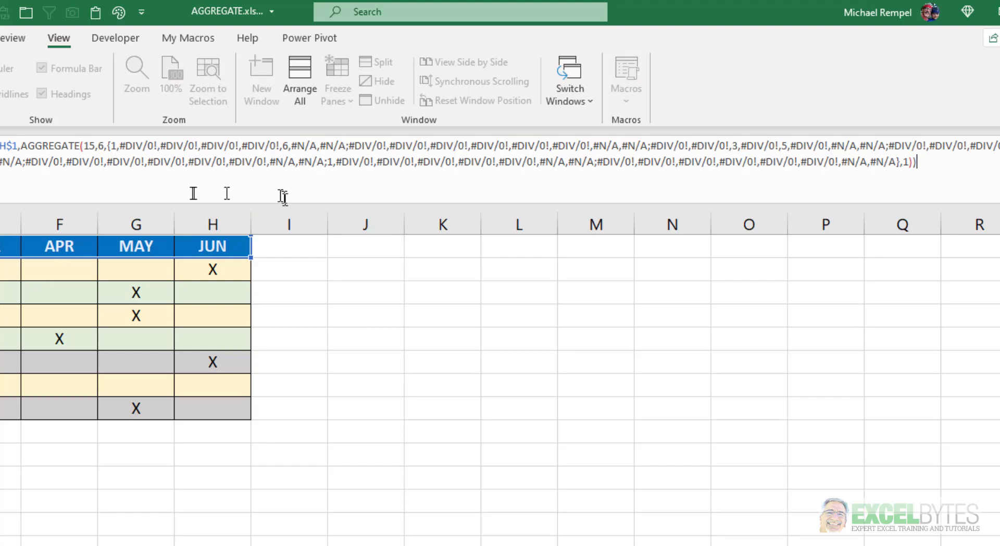
Scroll through the evaluated array holding column numbers 1, 3, 5 and 6 amid errors
scroll("left", 3)
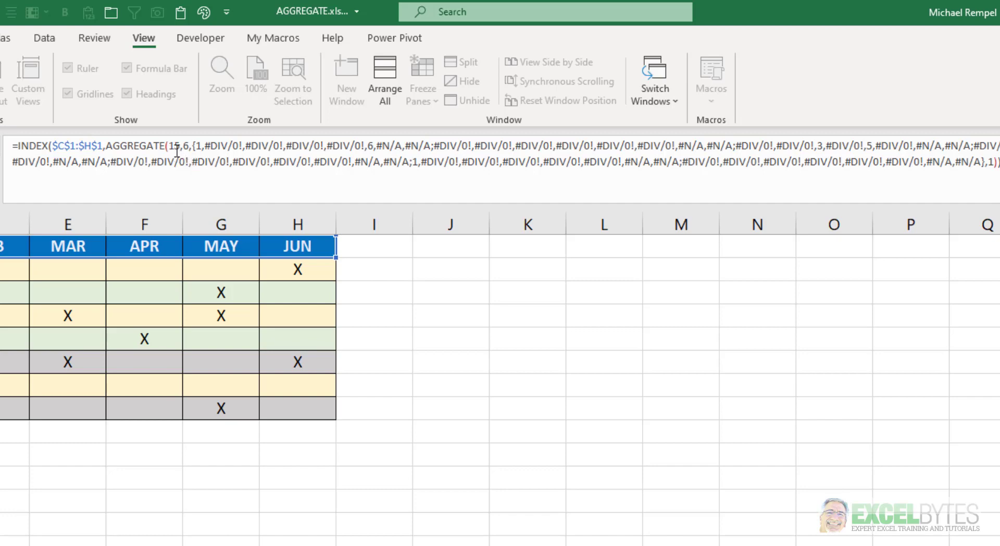
mouse_move(189, 158)
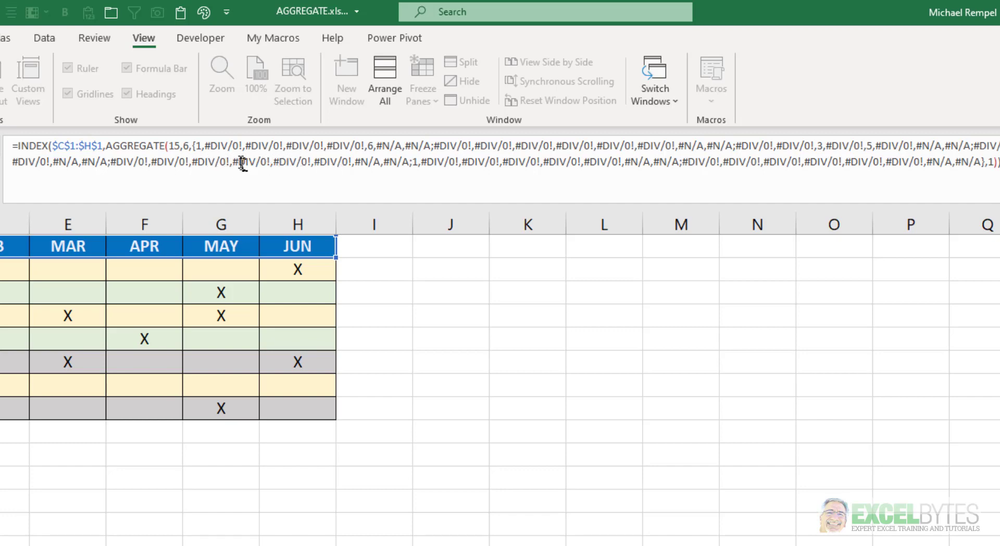
mouse_move(258, 173)
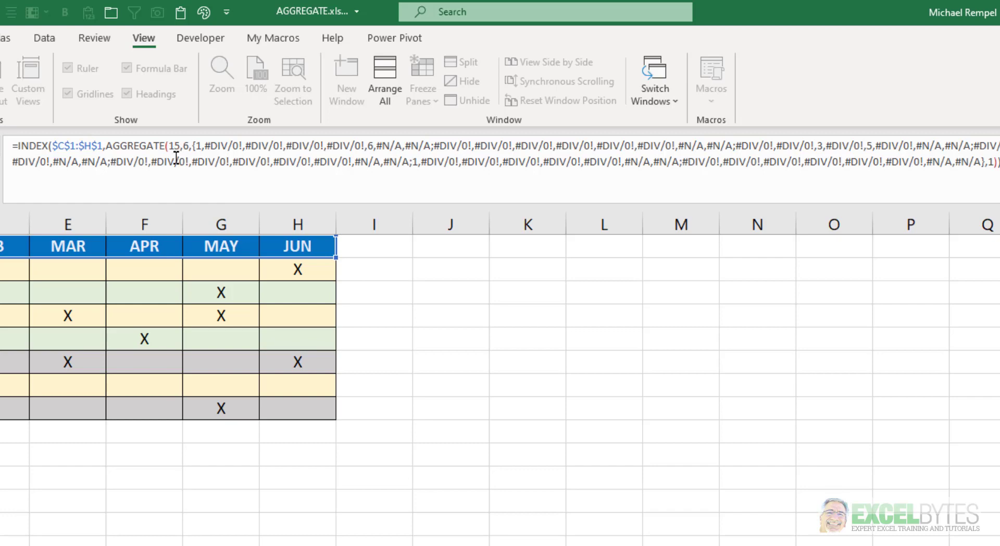
mouse_move(875, 185)
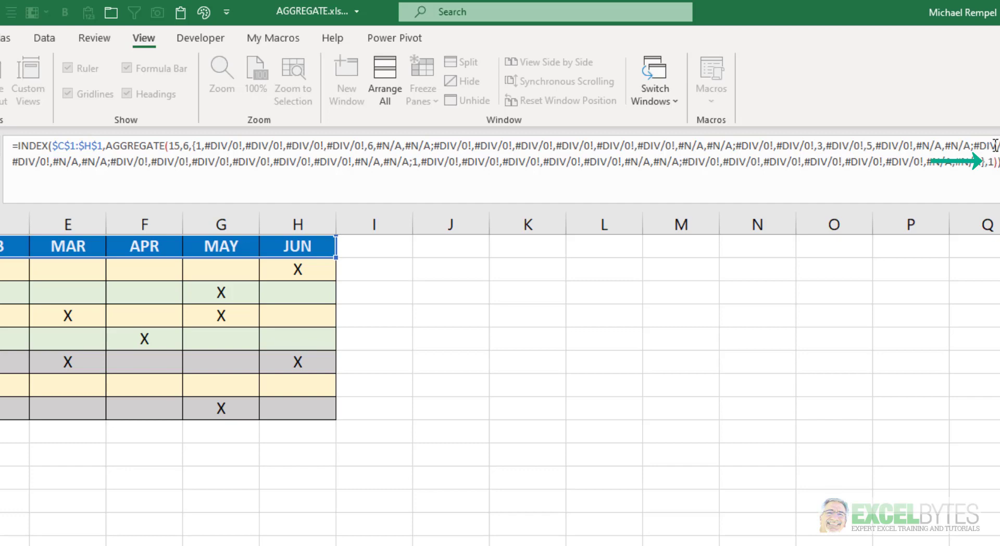
mouse_move(79, 162)
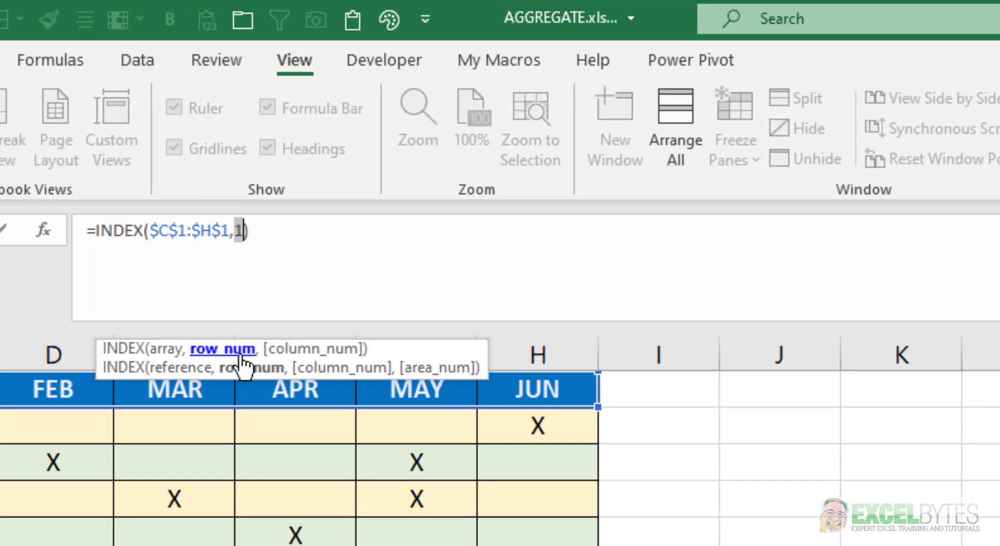
Replace the AGGREGATE expression with its result, leaving INDEX($C$1:$H$1,1)
key("Backspace")
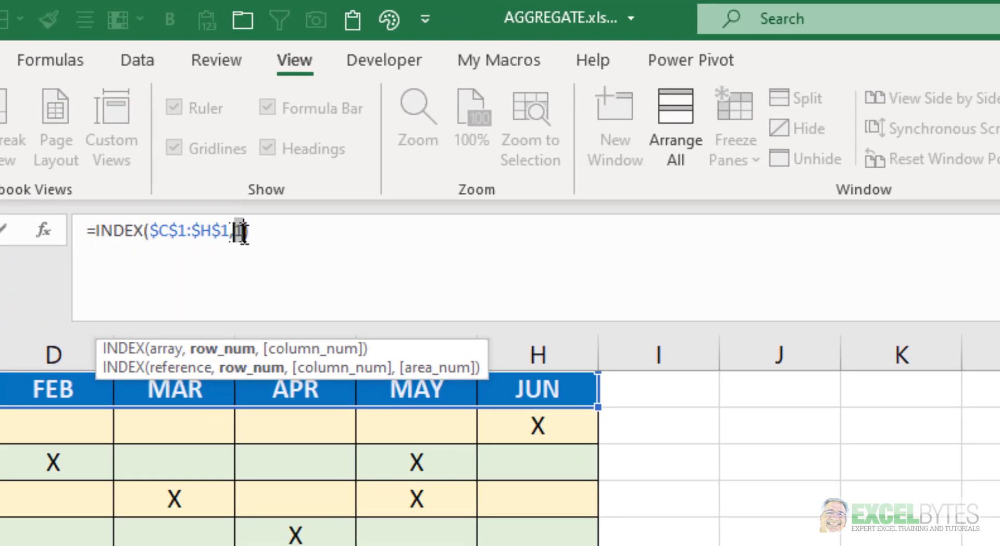
type(",1))")
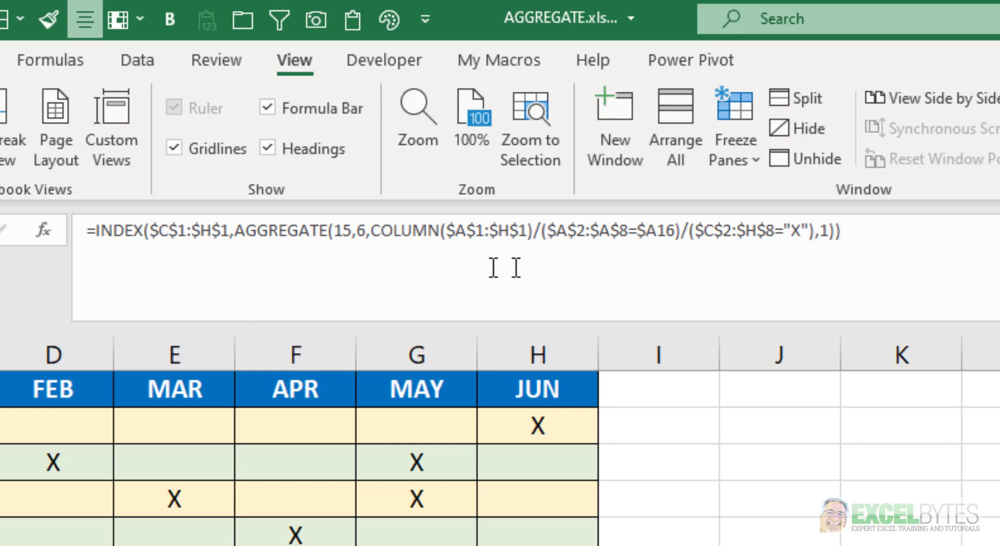
mouse_move(528, 251)
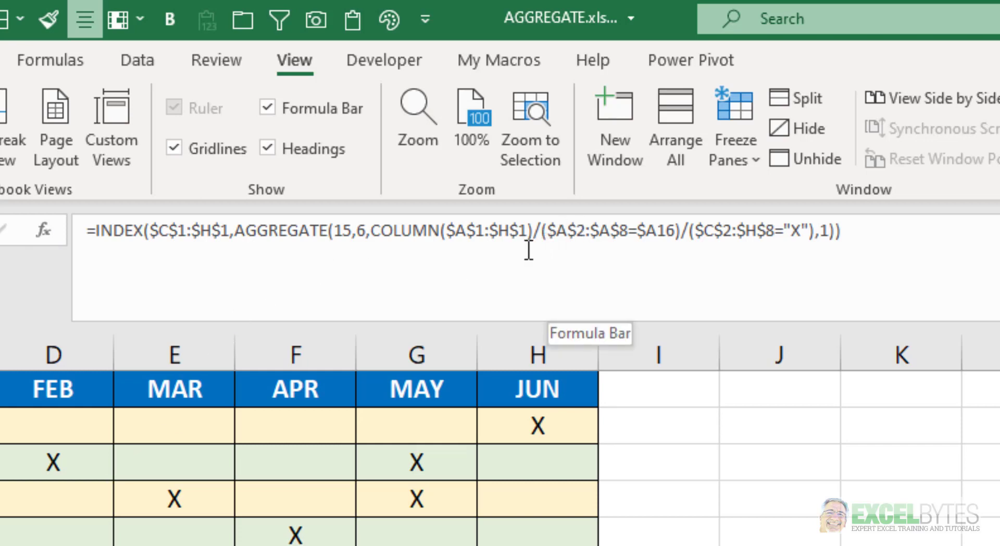
mouse_move(448, 229)
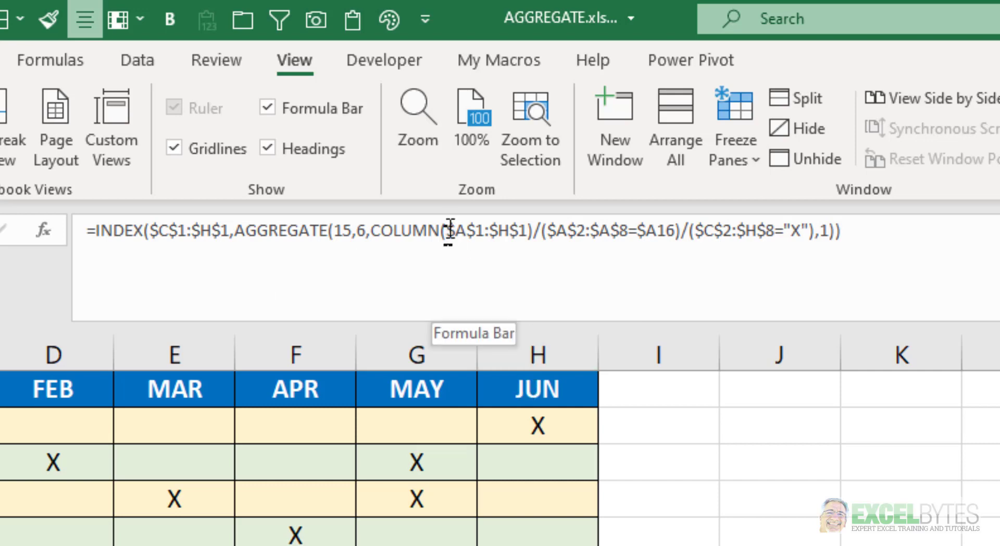
mouse_move(716, 353)
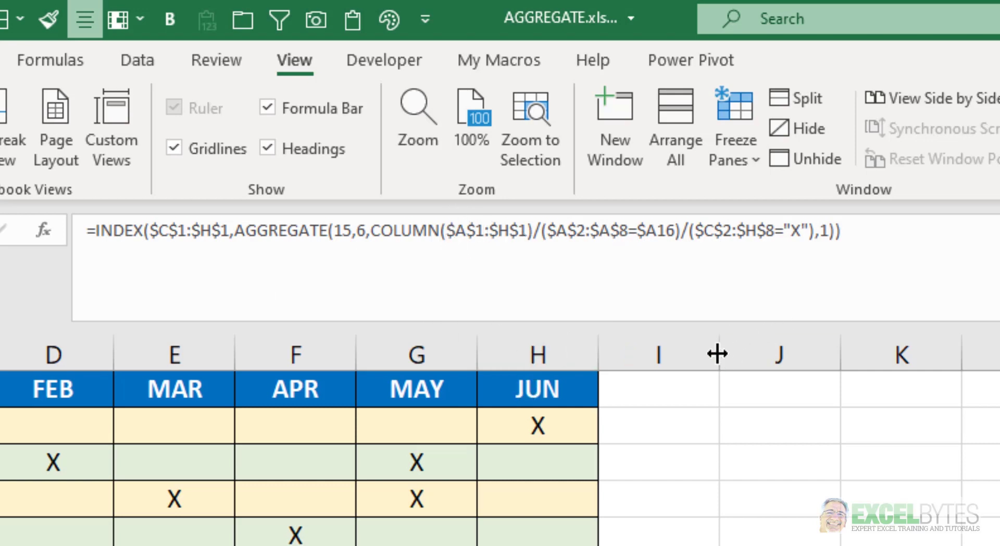